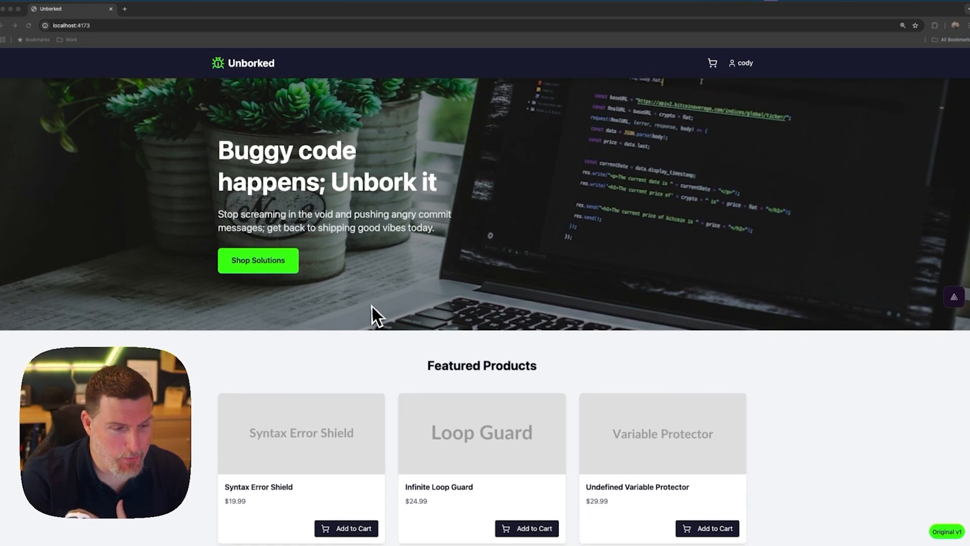
Order the Infinite Loop Guard and return to the Unborked storefront home page.
click(534, 450)
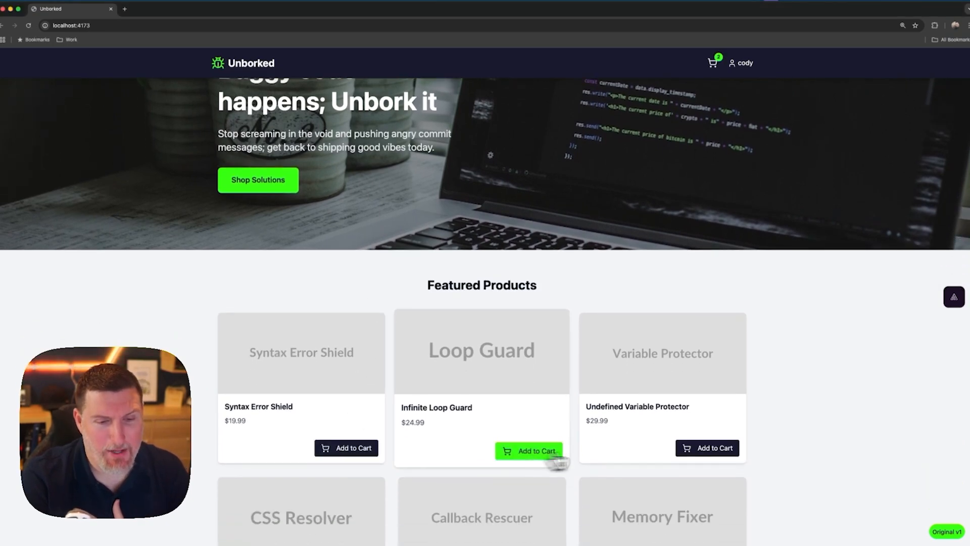
scroll(up, 3)
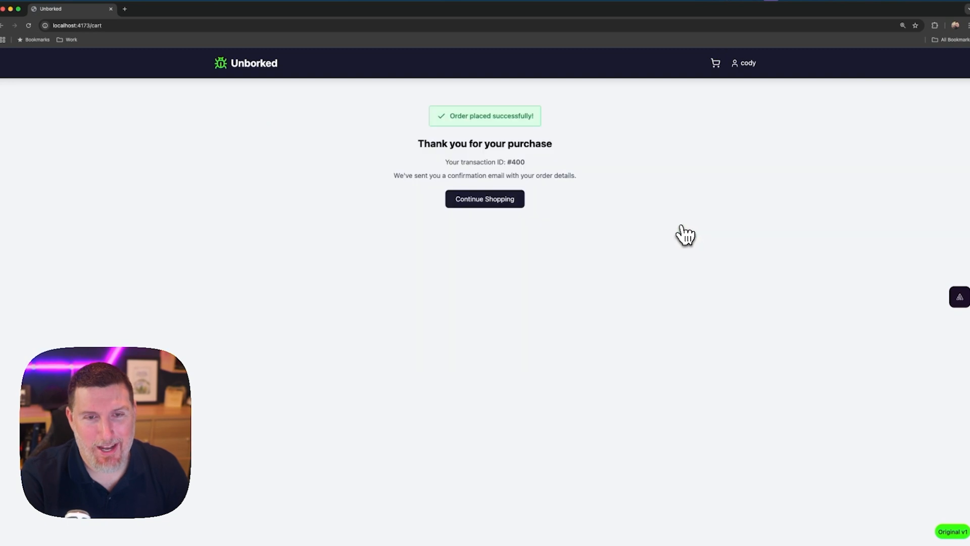
click(484, 199)
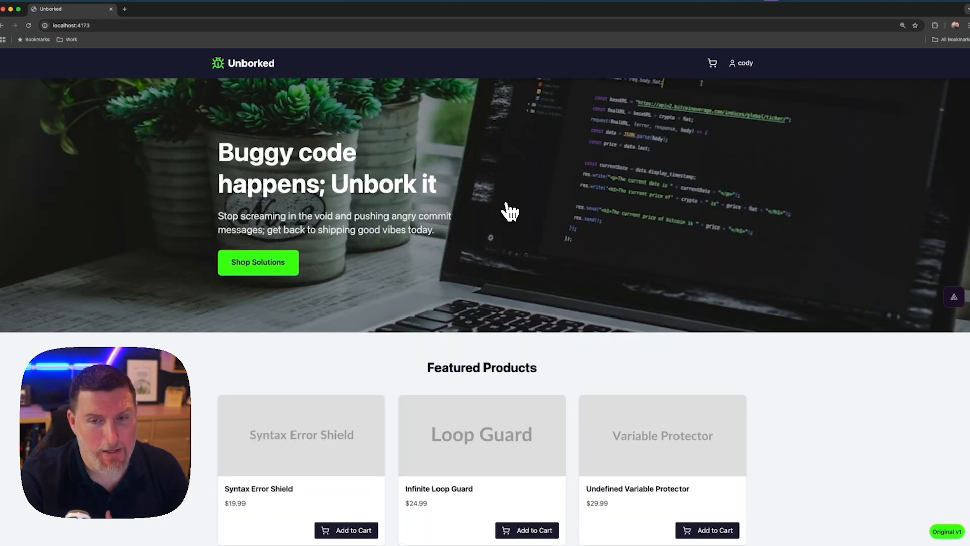
mouse_move(474, 381)
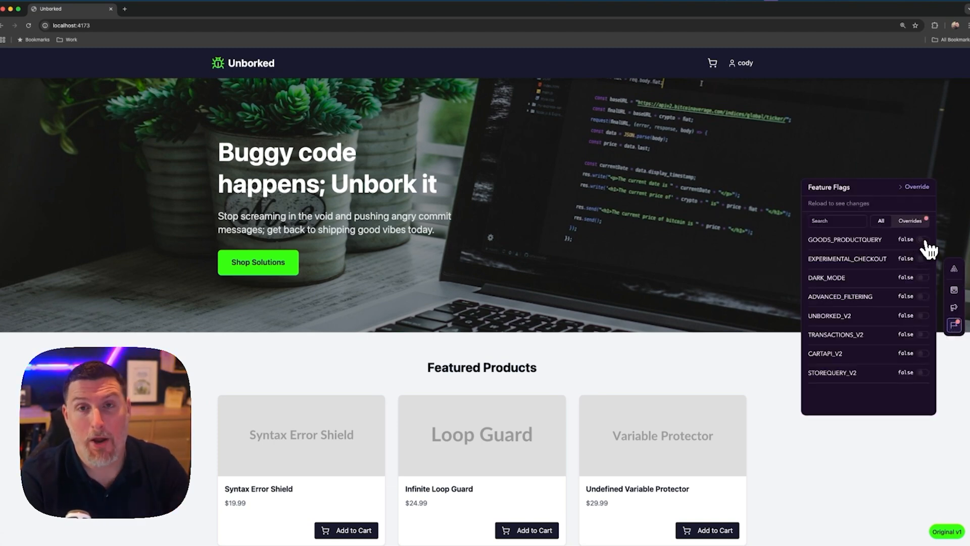
Enable the GOODS_PRODUCTQUERY flag override so featured products show 'Failed to load products'.
click(924, 240)
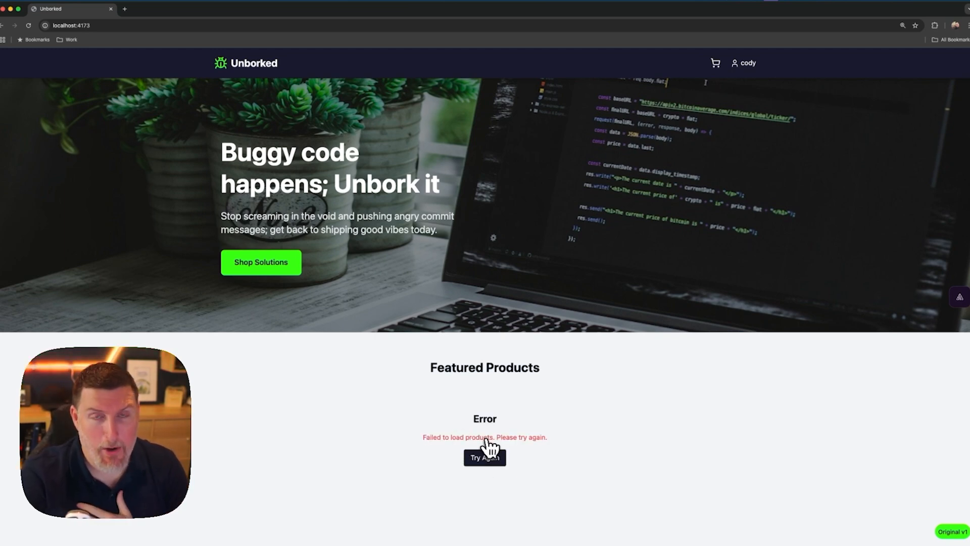
mouse_move(95, 95)
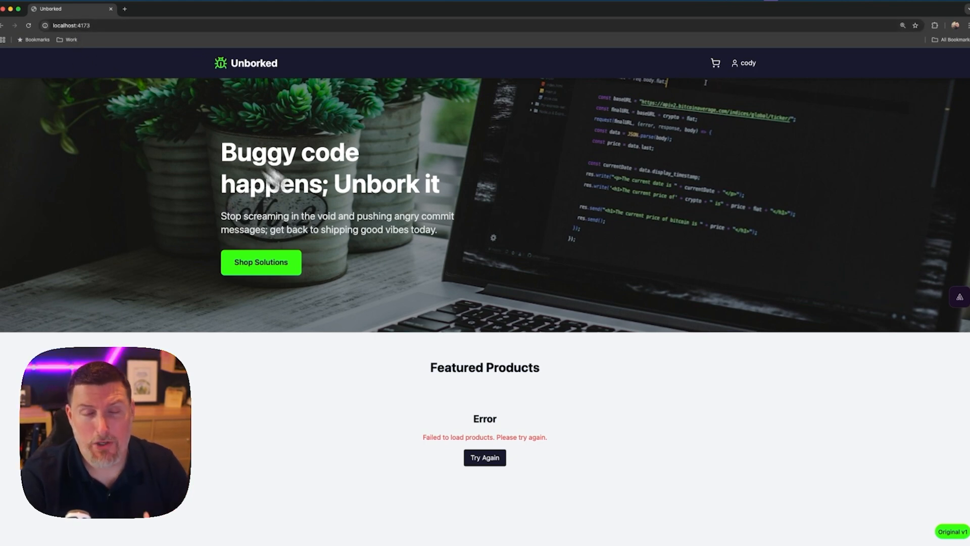
mouse_move(539, 380)
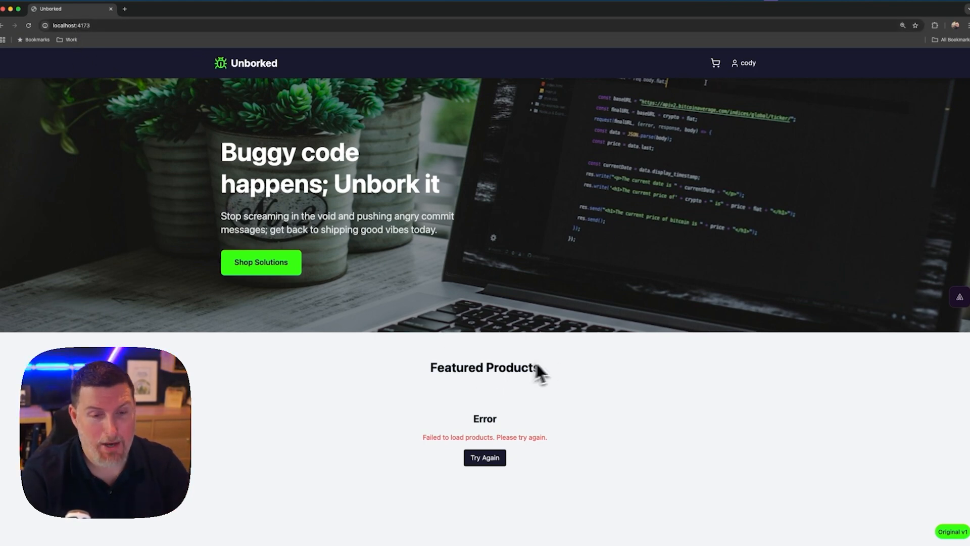
mouse_move(639, 524)
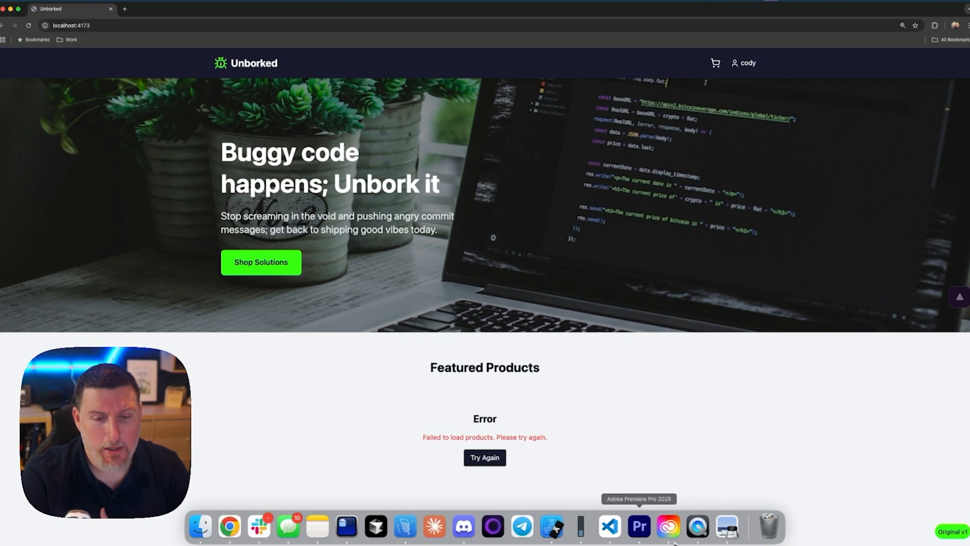
click(609, 525)
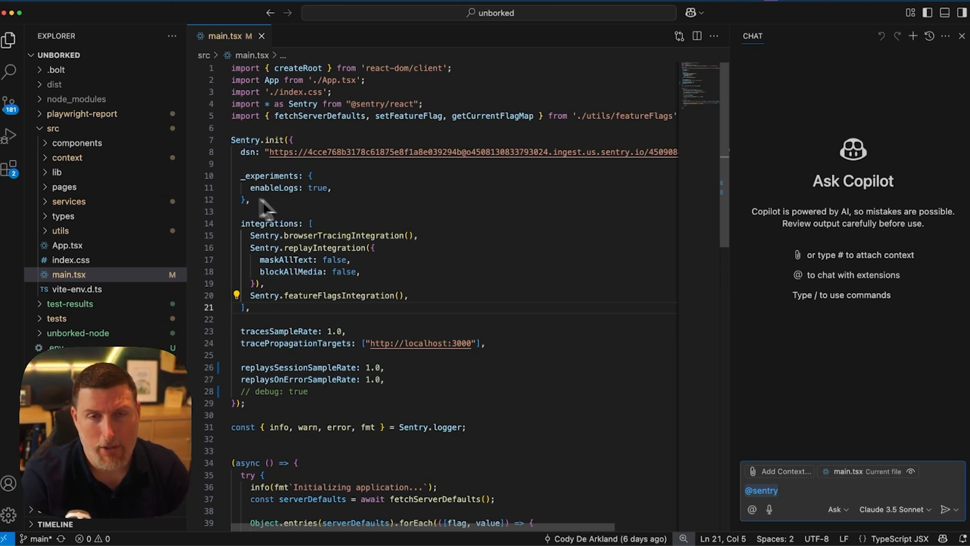
mouse_move(830, 303)
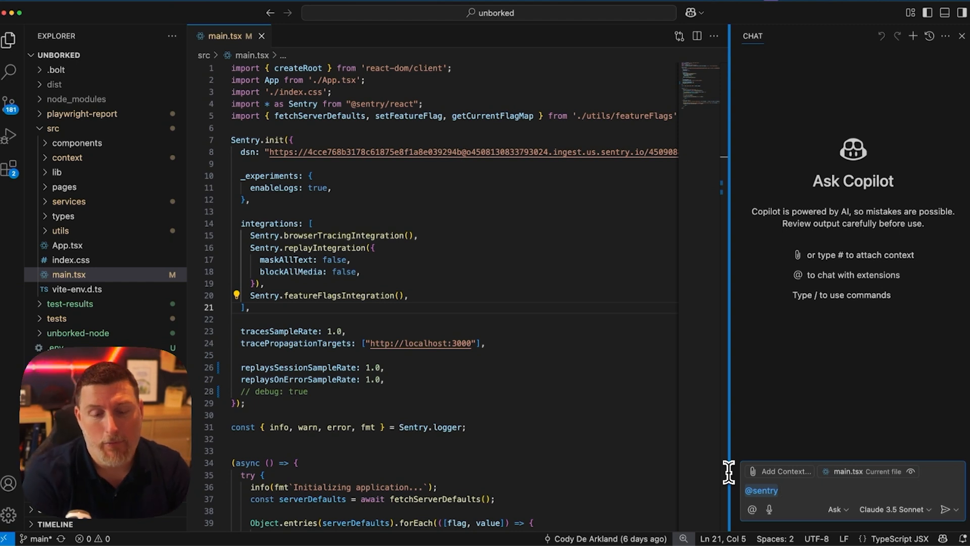
text(what tools do)
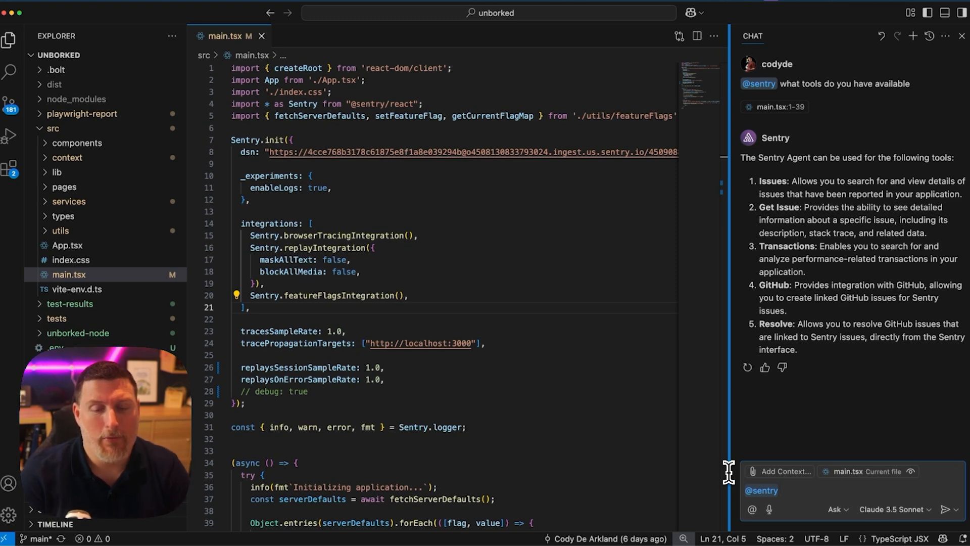
Ask the Sentry agent to list all unborked issues, then tell more about issue 1.
text(list all issues in the unb)
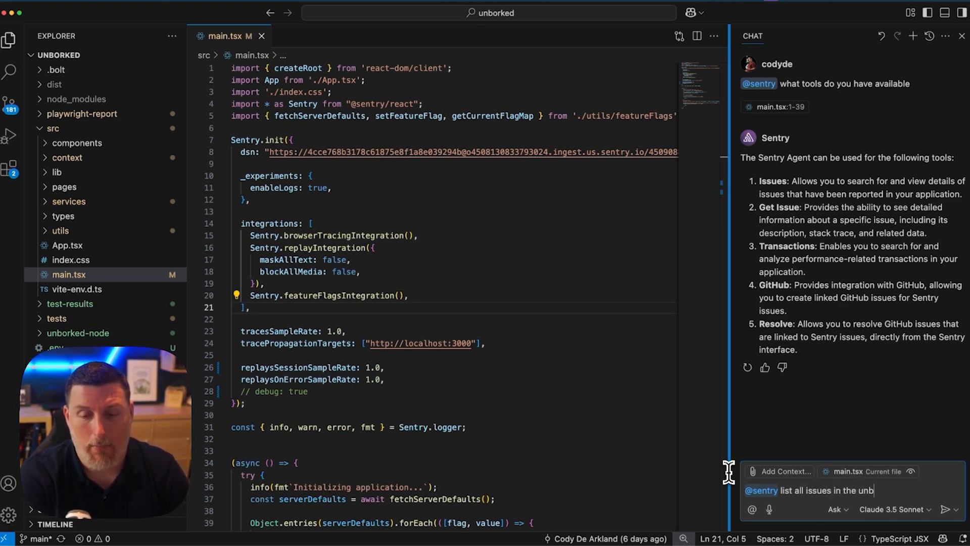
key(Enter)
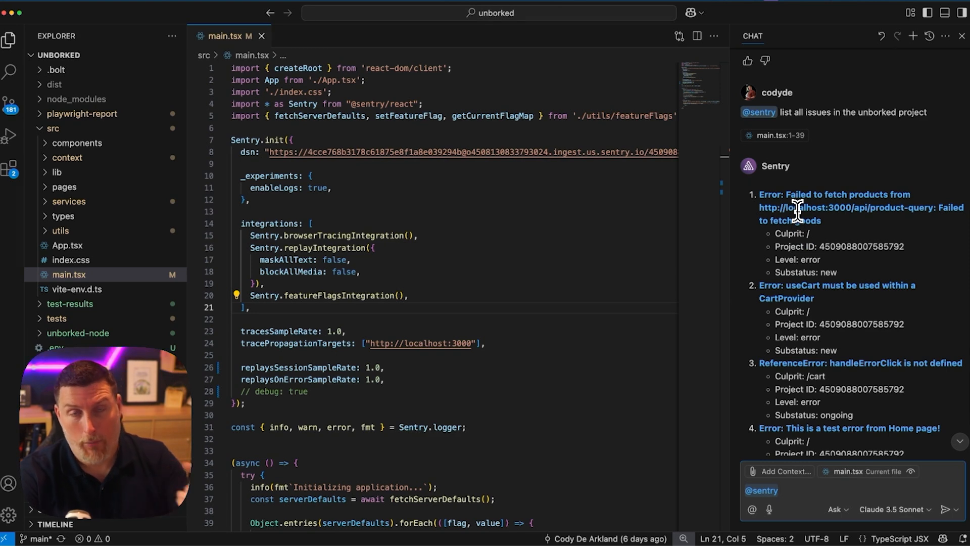
mouse_move(797, 212)
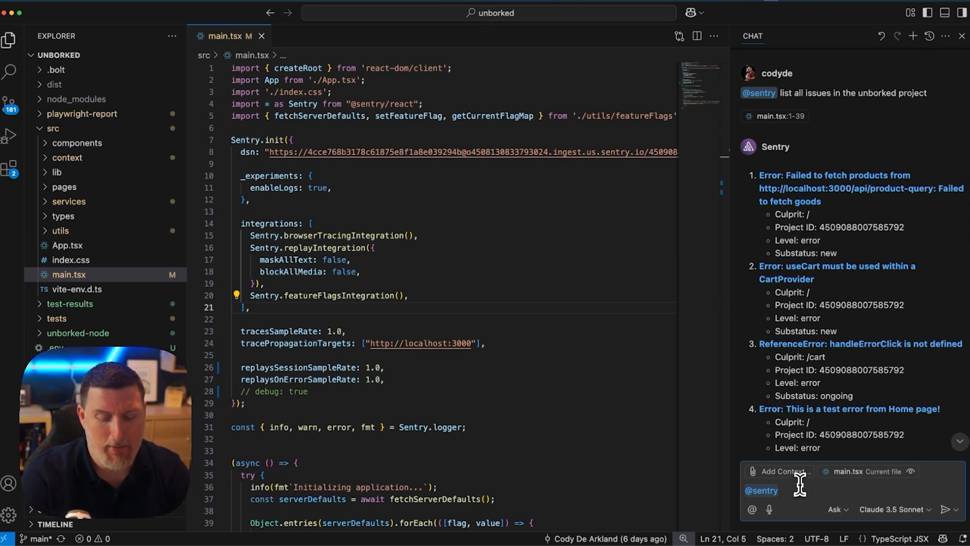
text(tell me more about)
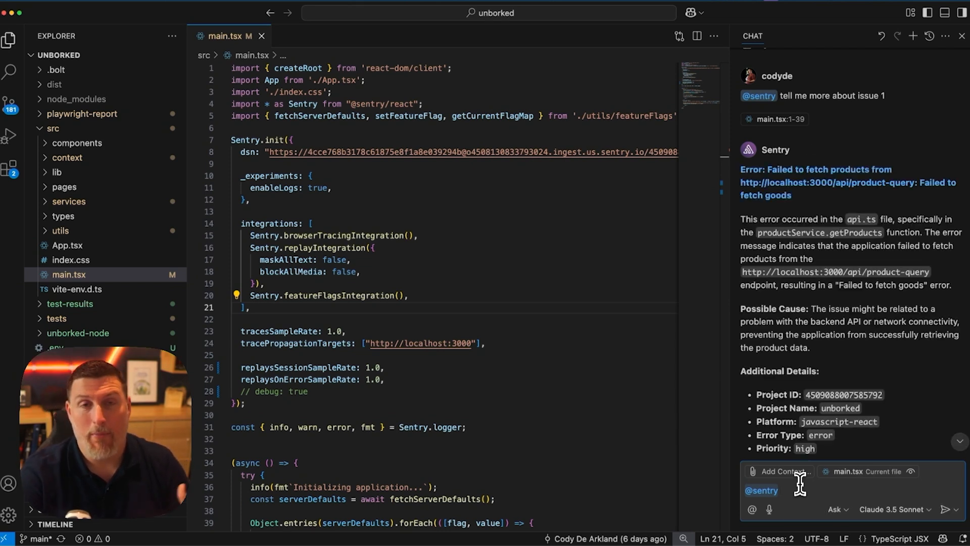
scroll(down, 3)
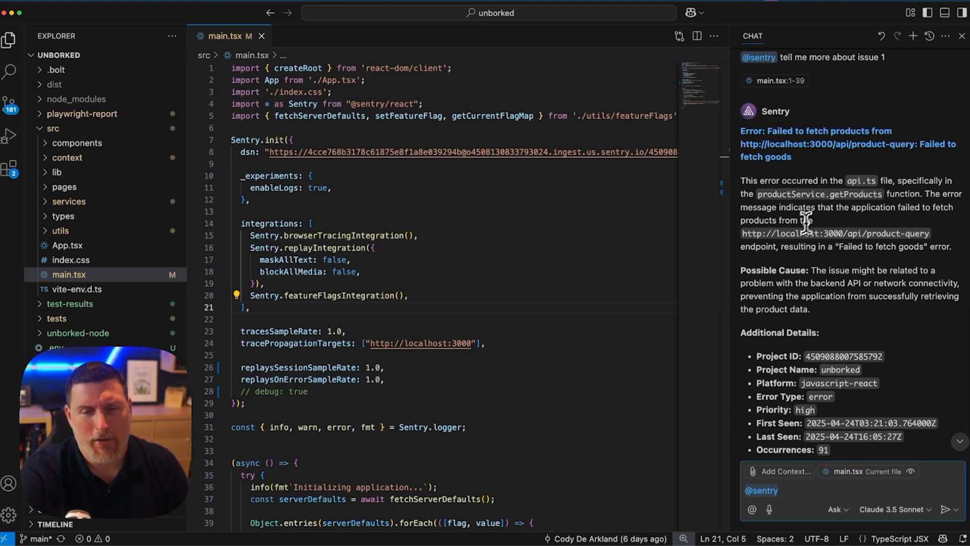
mouse_move(878, 233)
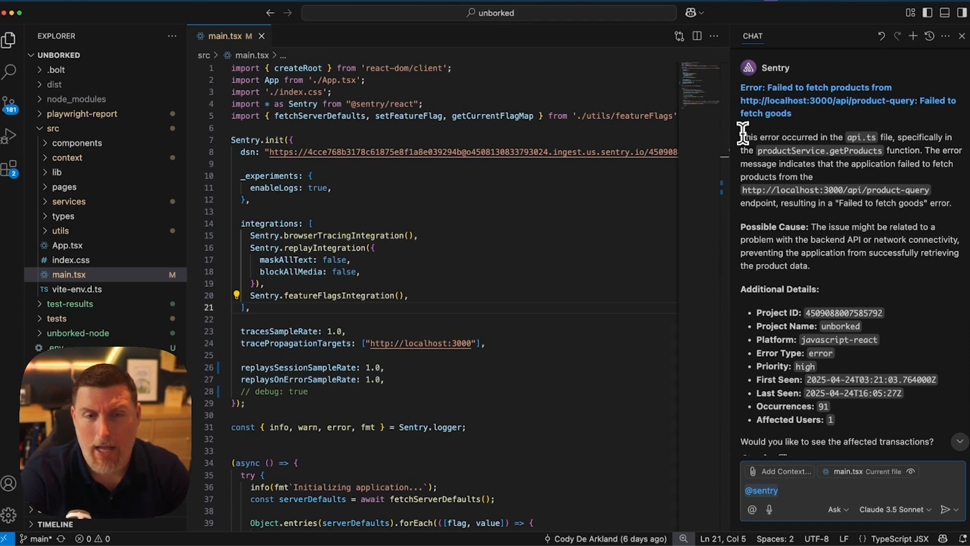
drag(742, 135, 891, 424)
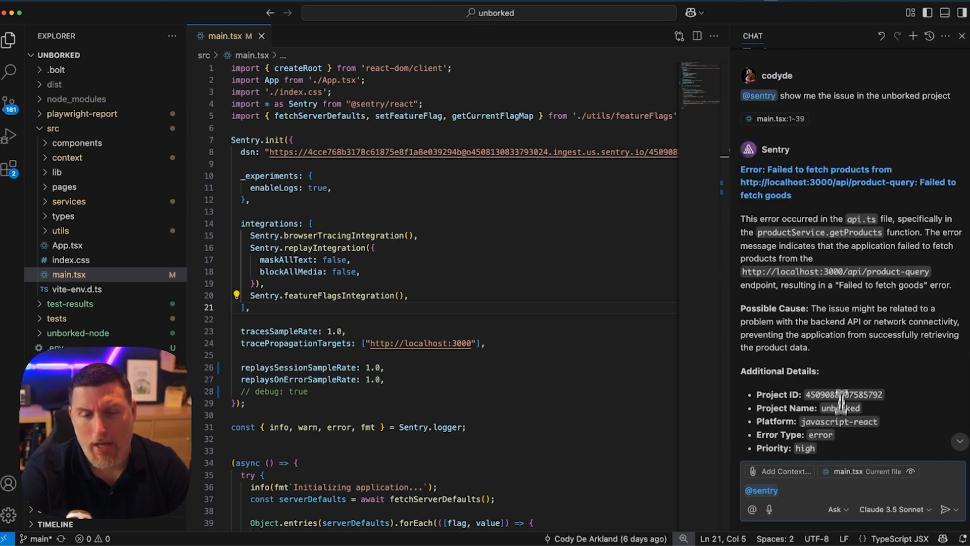
mouse_move(836, 379)
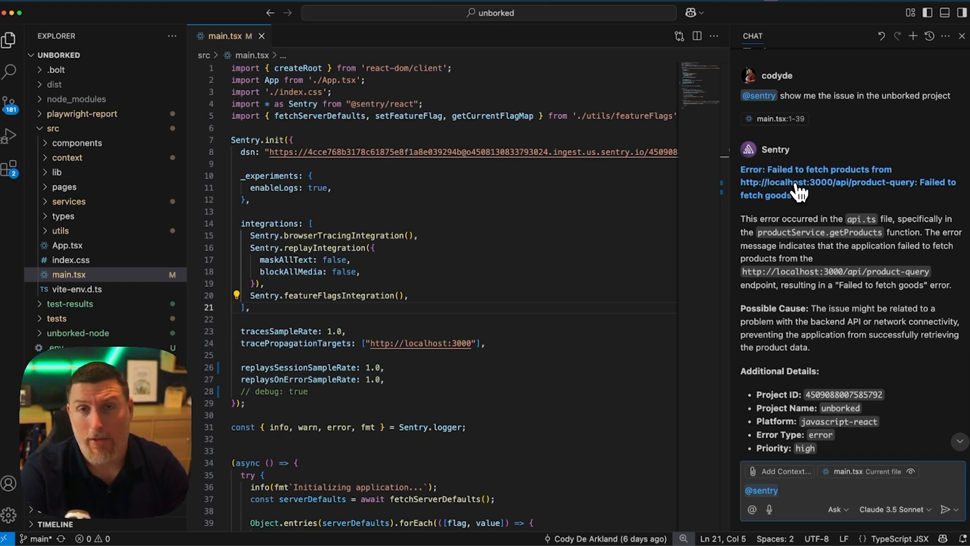
mouse_move(795, 196)
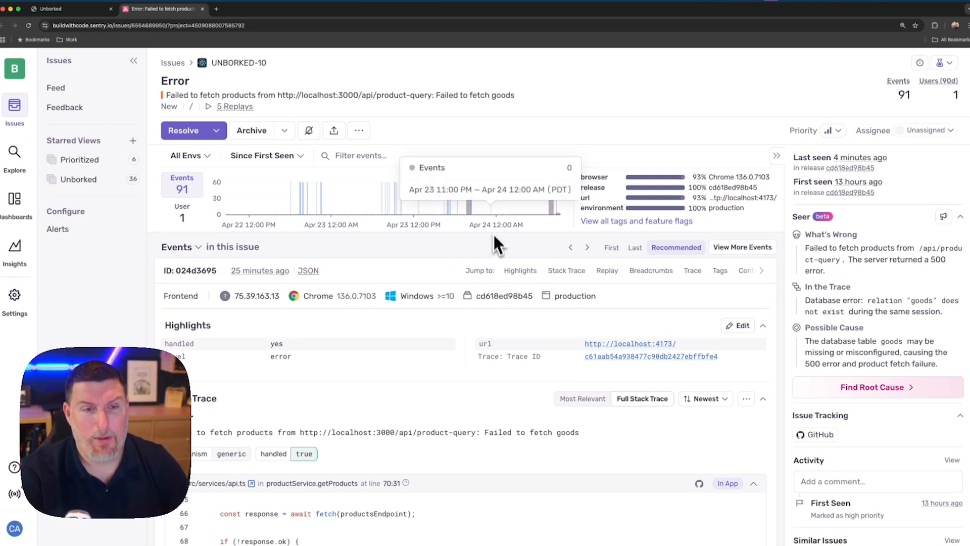
mouse_move(501, 213)
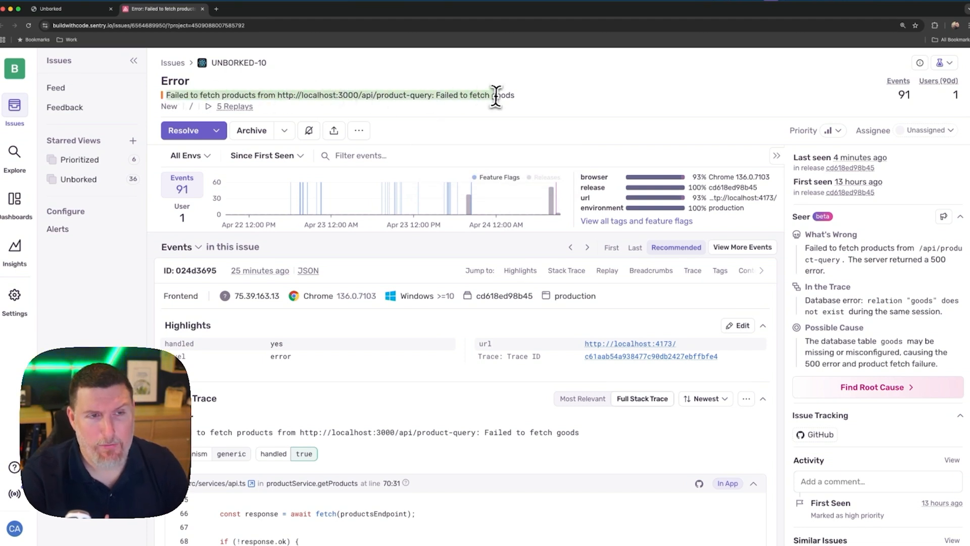
mouse_move(481, 219)
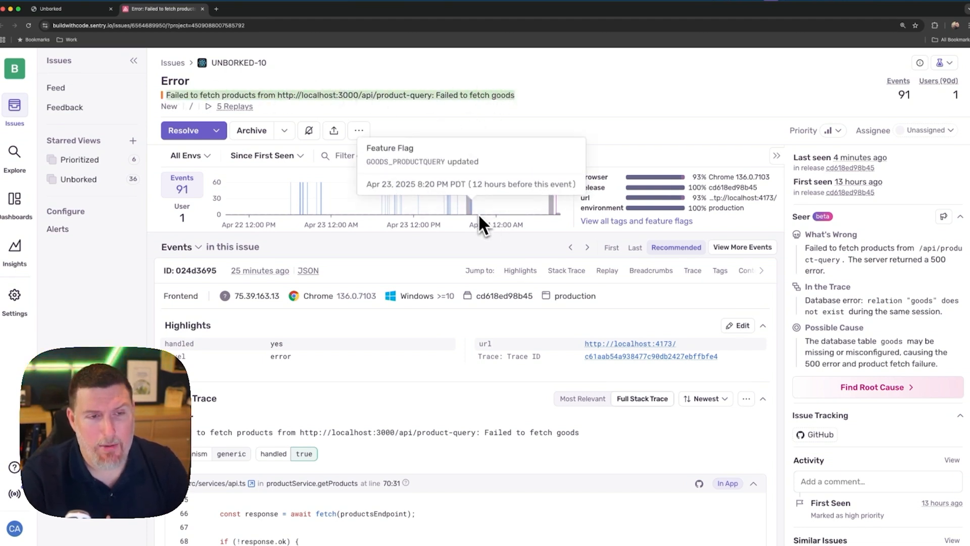
mouse_move(473, 209)
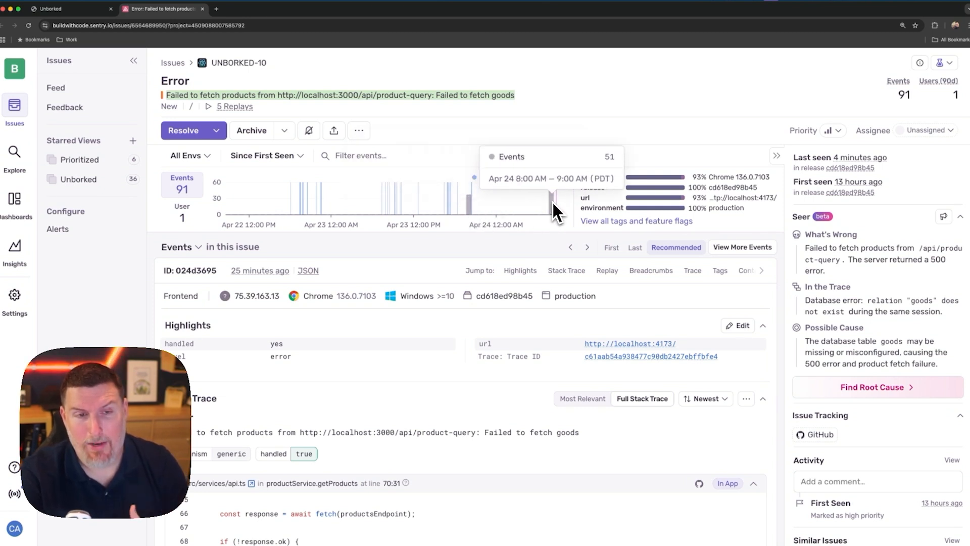
mouse_move(548, 212)
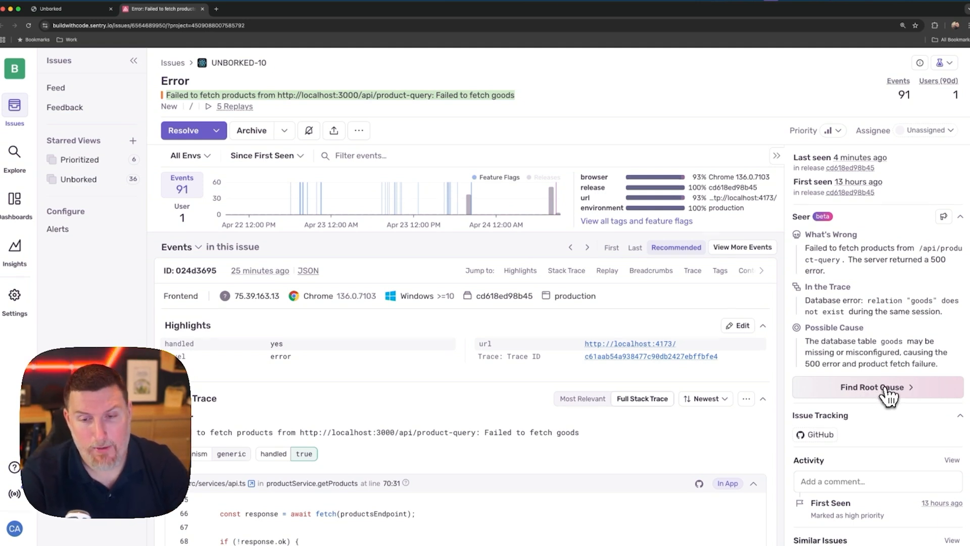
Start Seer Autofix on the products fetch error and let the root cause search run.
click(878, 387)
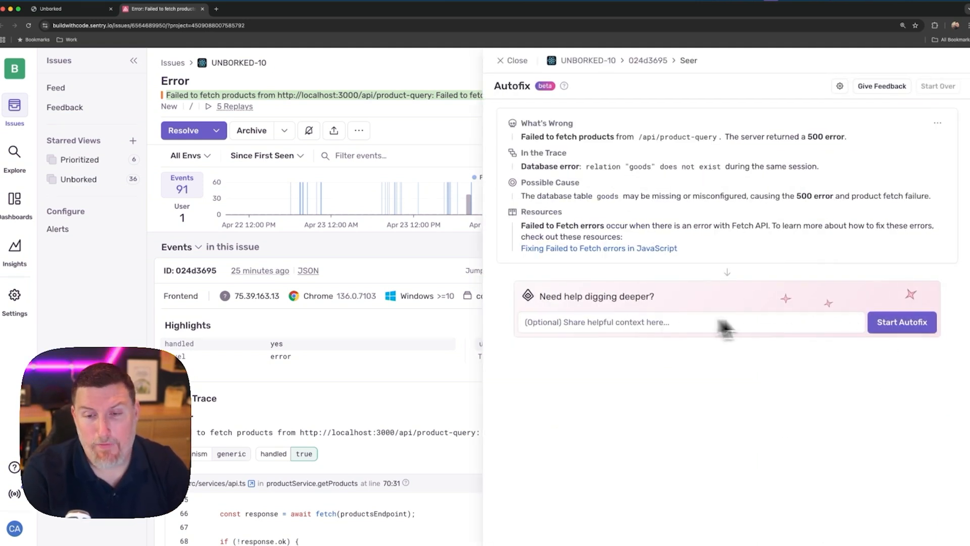
click(902, 322)
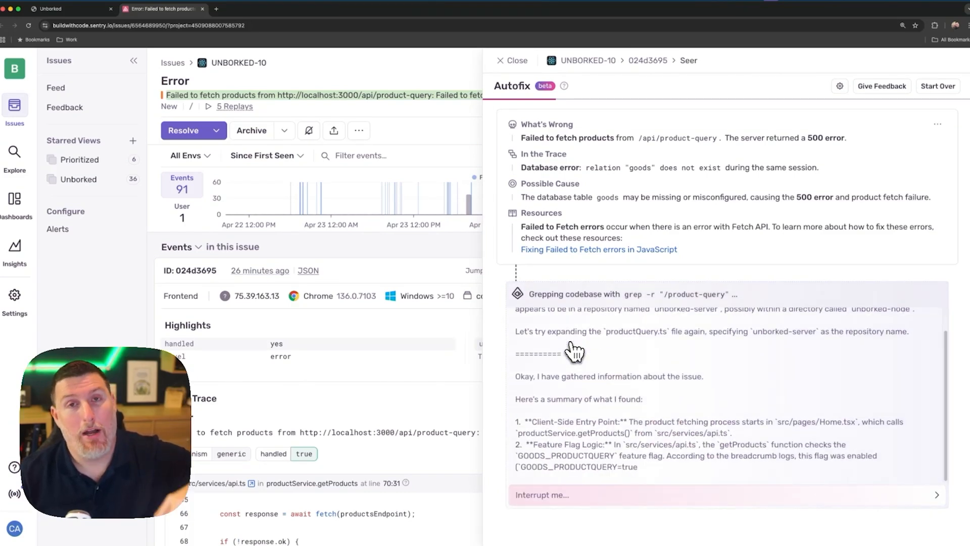
scroll(down, 3)
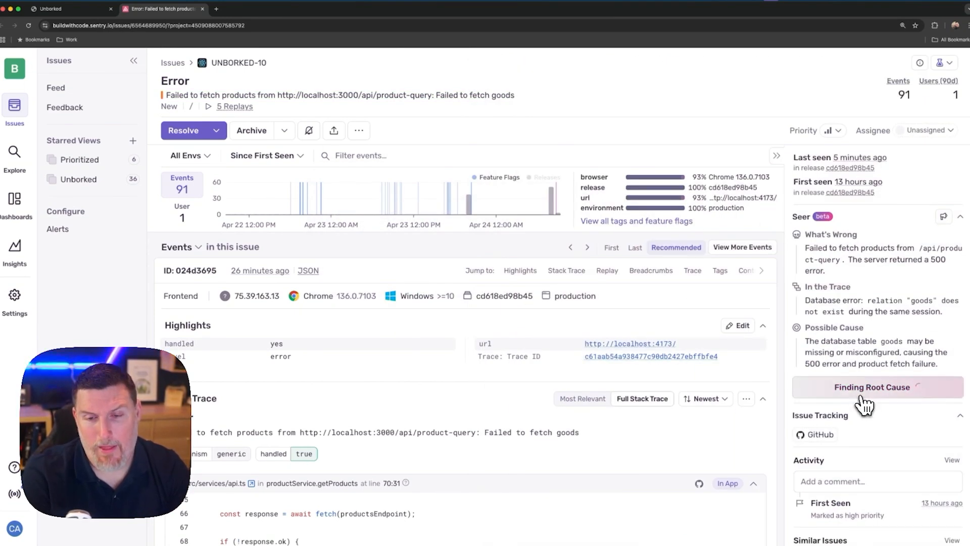
Comment 'This issue isnt valid - remove' on the missing goods table step, then scroll to the stack trace.
click(877, 387)
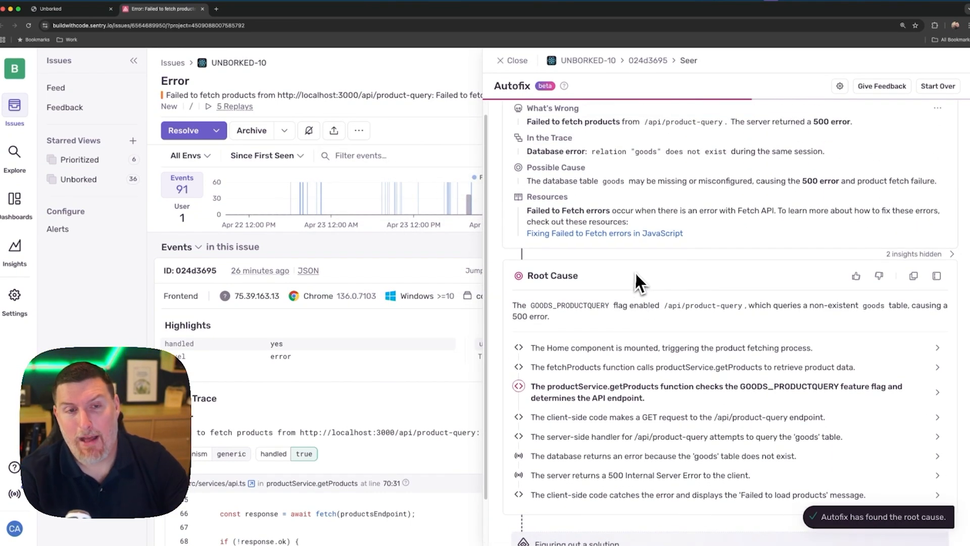
scroll(down, 3)
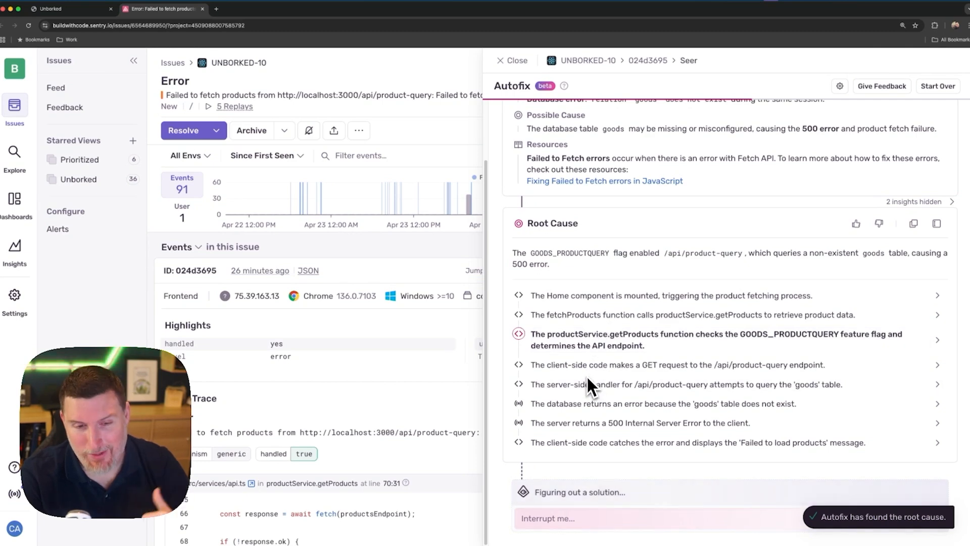
click(662, 403)
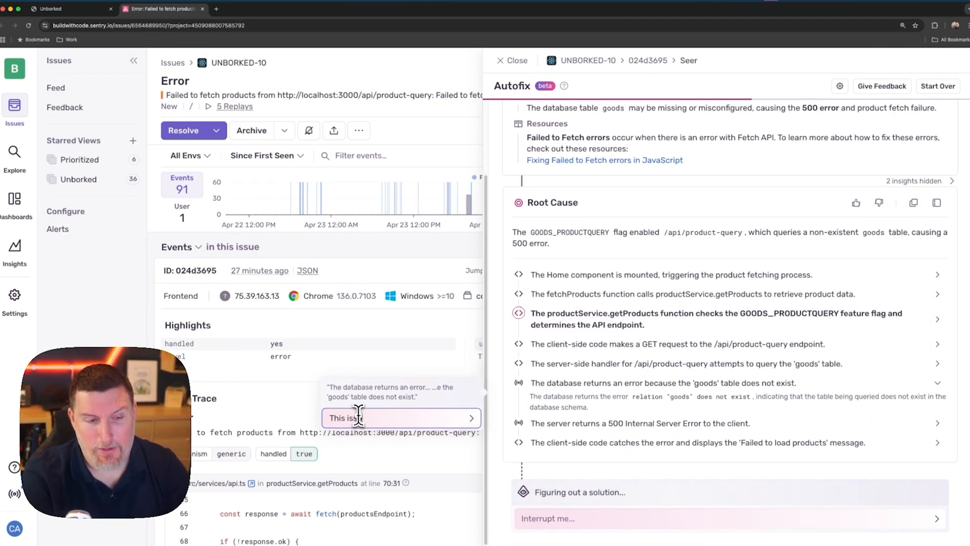
text(This issue isnt valid - remove)
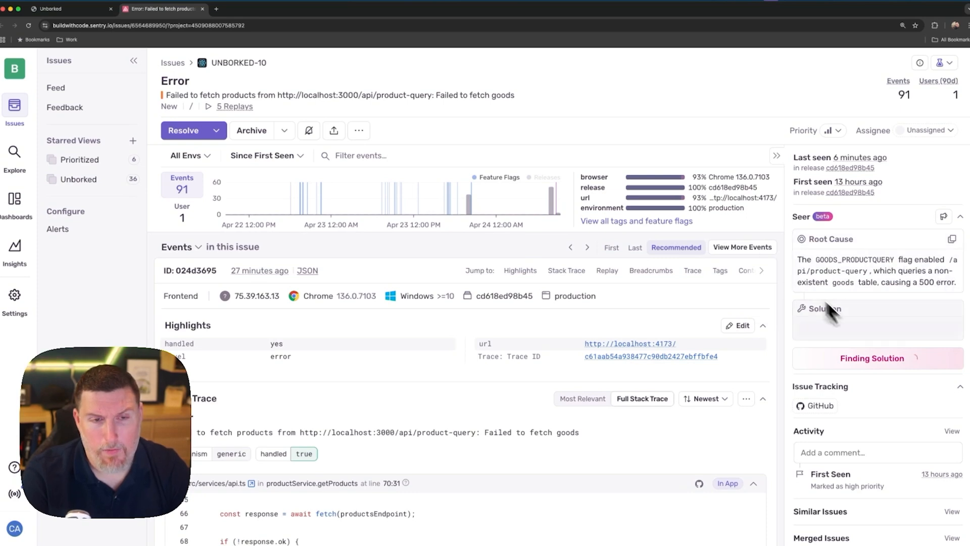
mouse_move(470, 197)
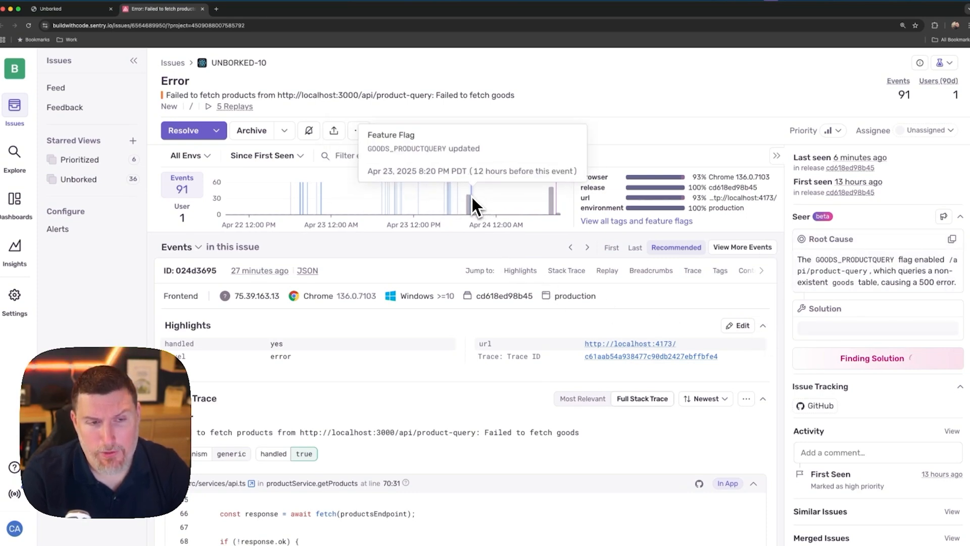
mouse_move(541, 234)
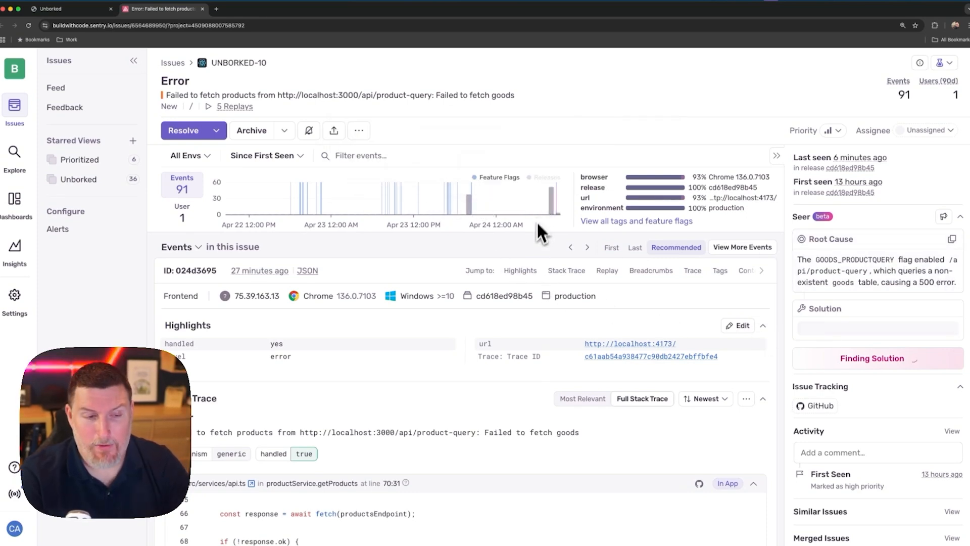
scroll(down, 3)
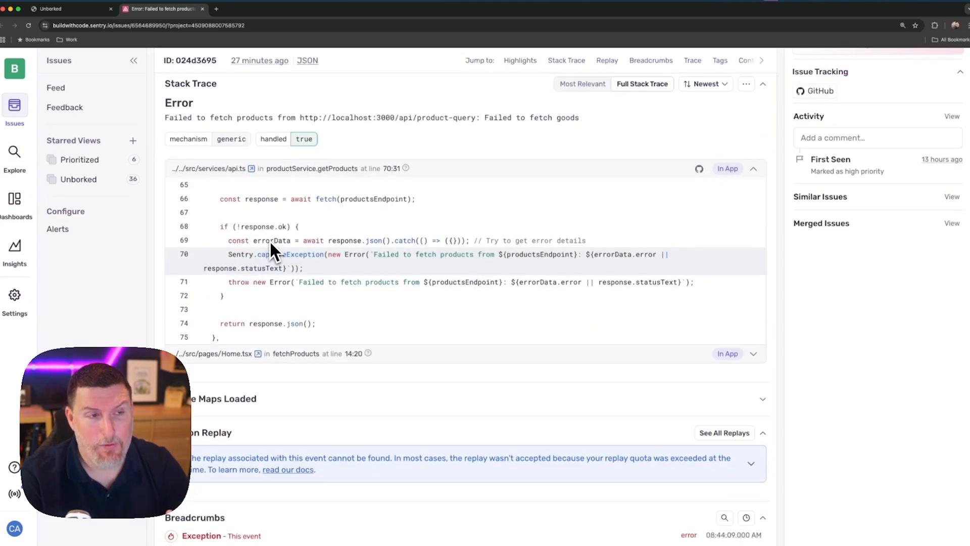
mouse_move(312, 262)
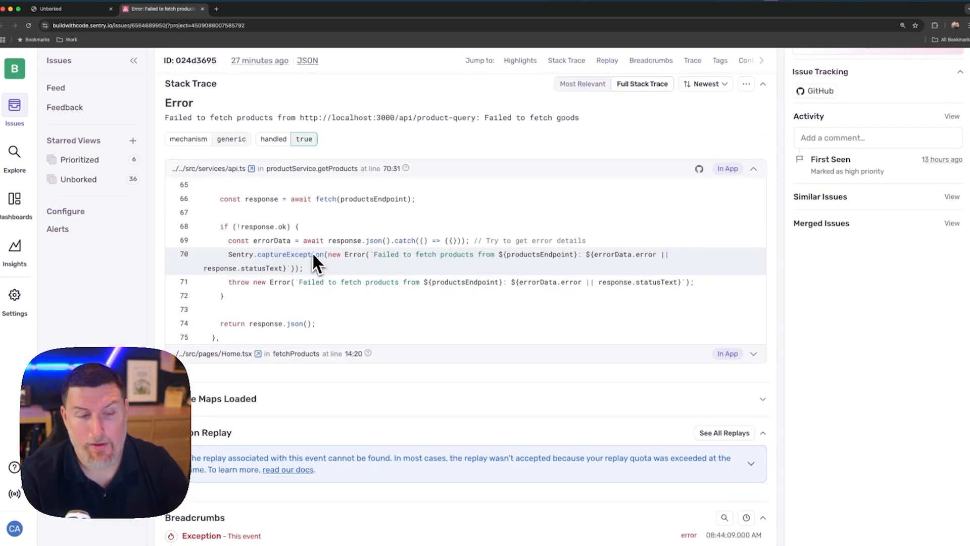
scroll(down, 3)
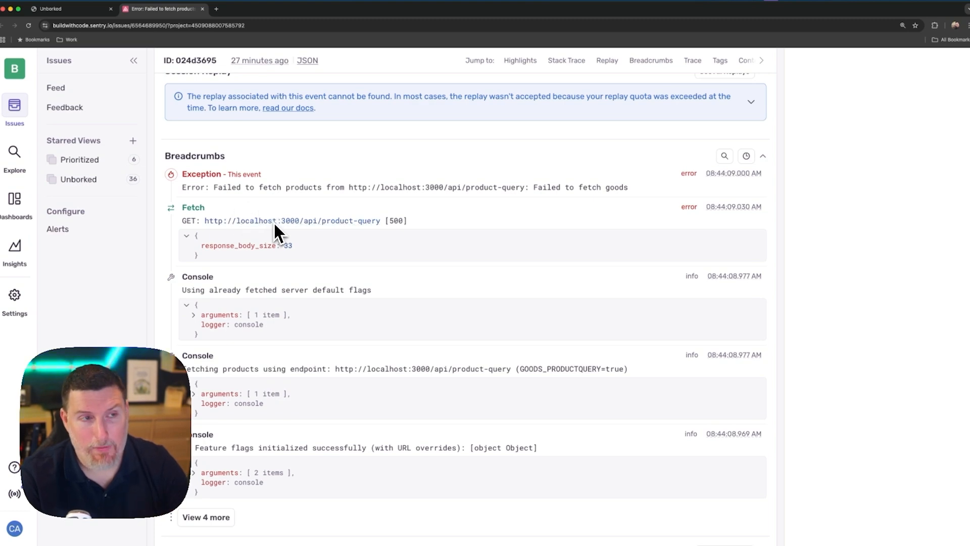
Open the pageload trace and inspect the SELECT * FROM goods database span.
scroll(down, 3)
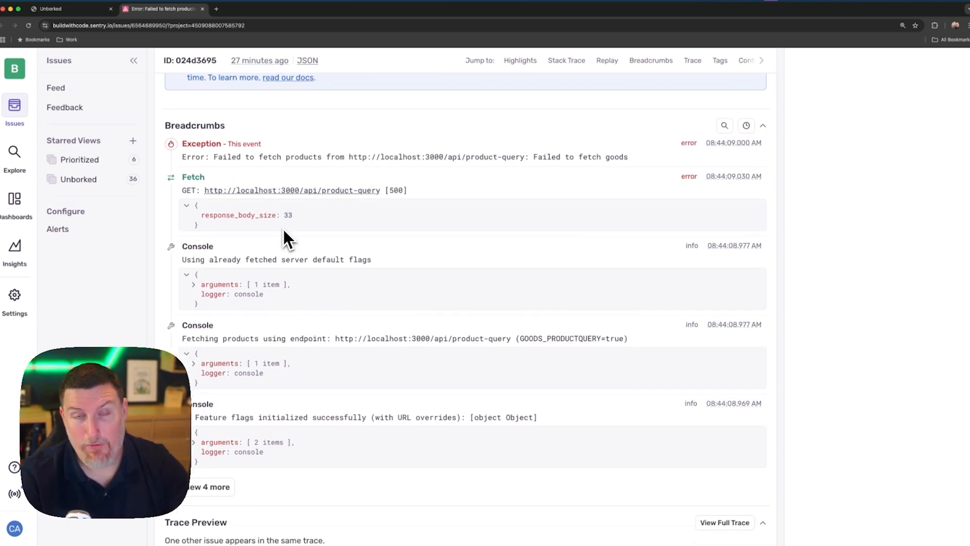
scroll(down, 3)
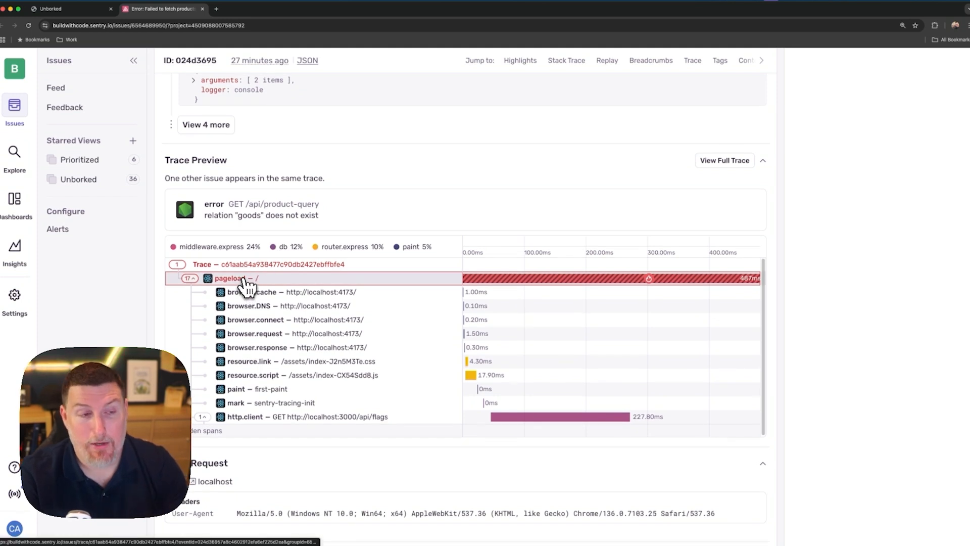
click(234, 277)
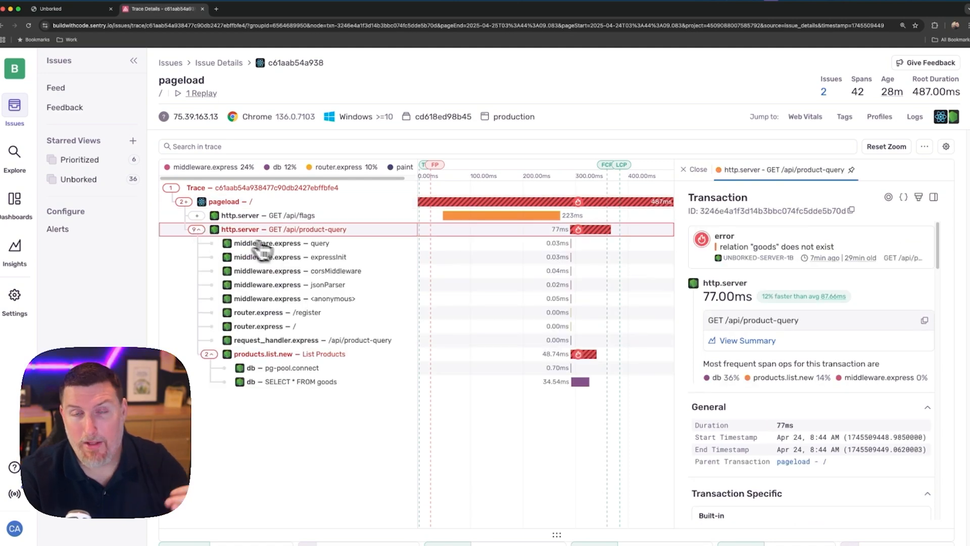
click(291, 381)
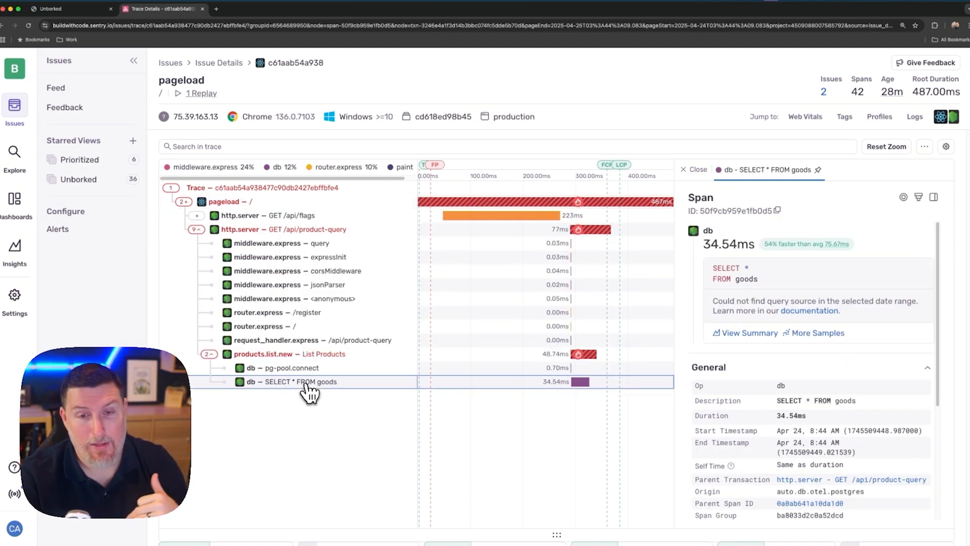
mouse_move(408, 360)
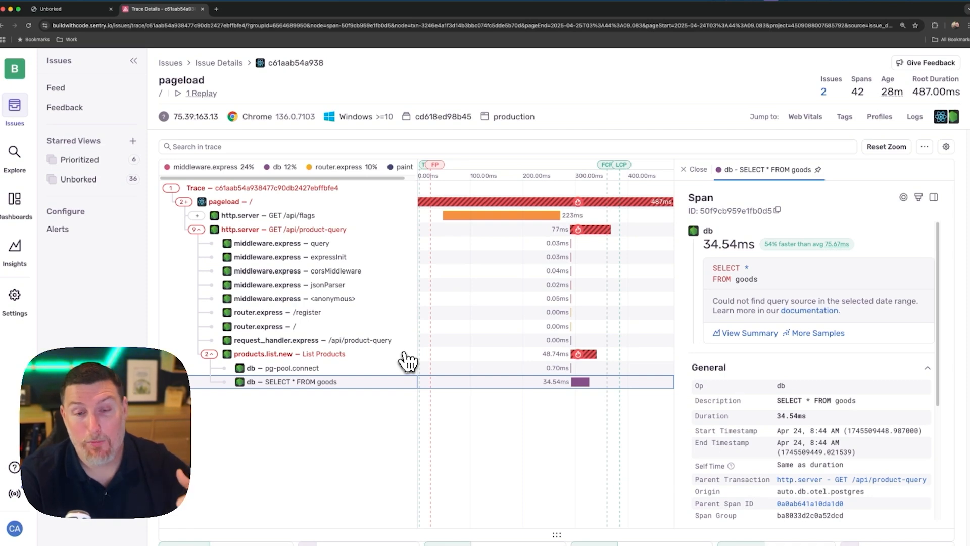
scroll(down, 3)
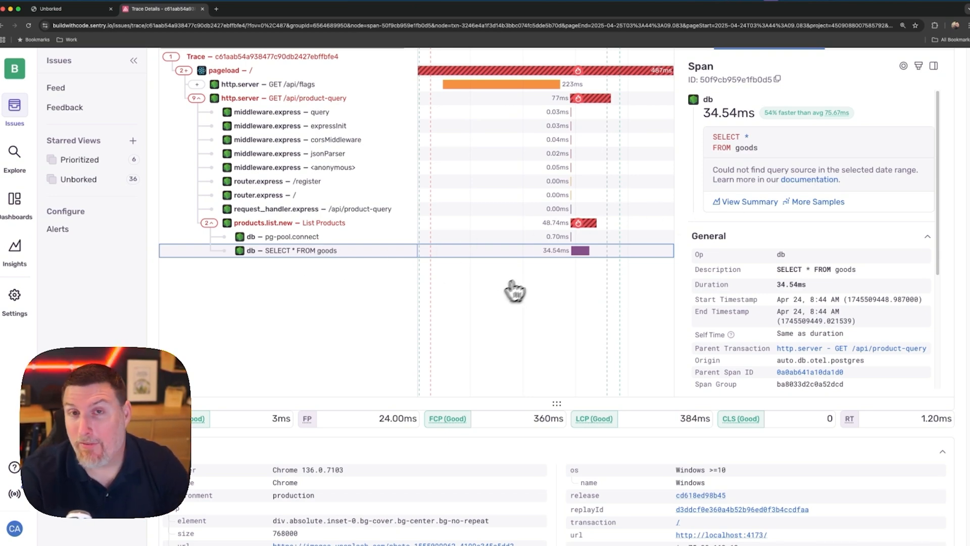
mouse_move(444, 299)
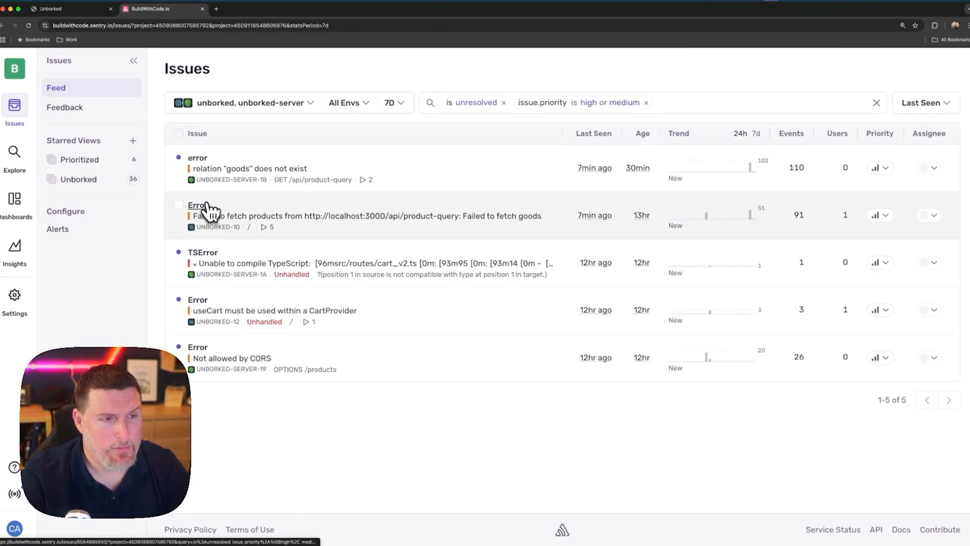
Open the Failed to fetch products issue and scroll through Autofix's in-progress solution.
click(206, 215)
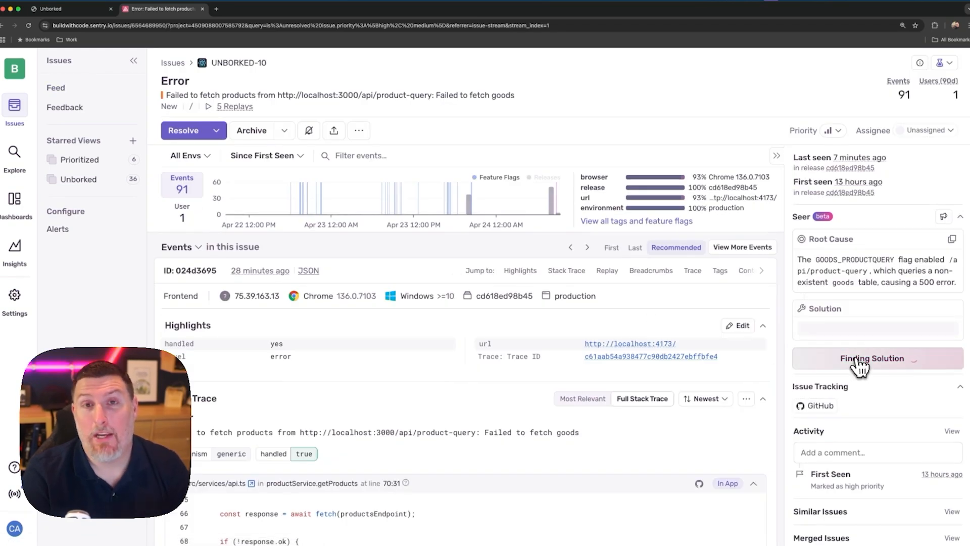
click(873, 359)
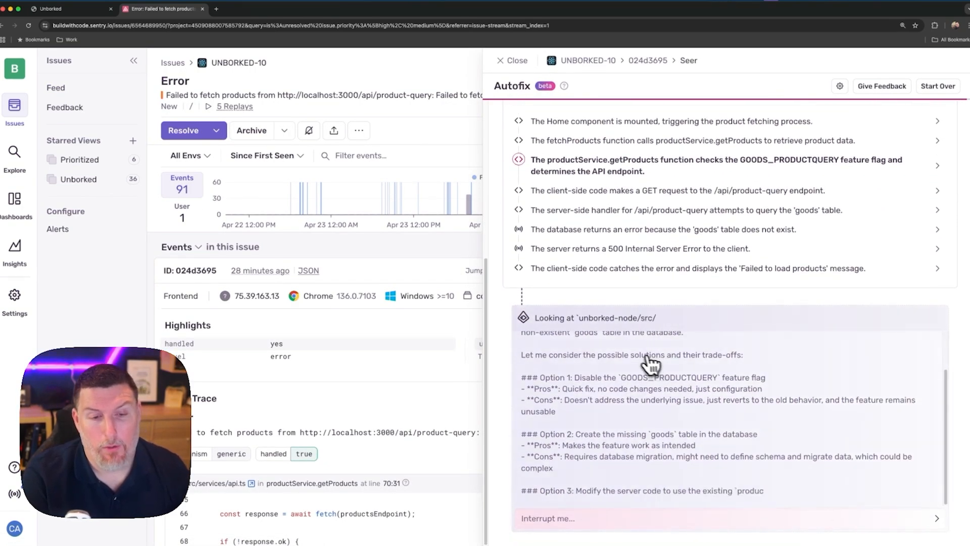
scroll(down, 3)
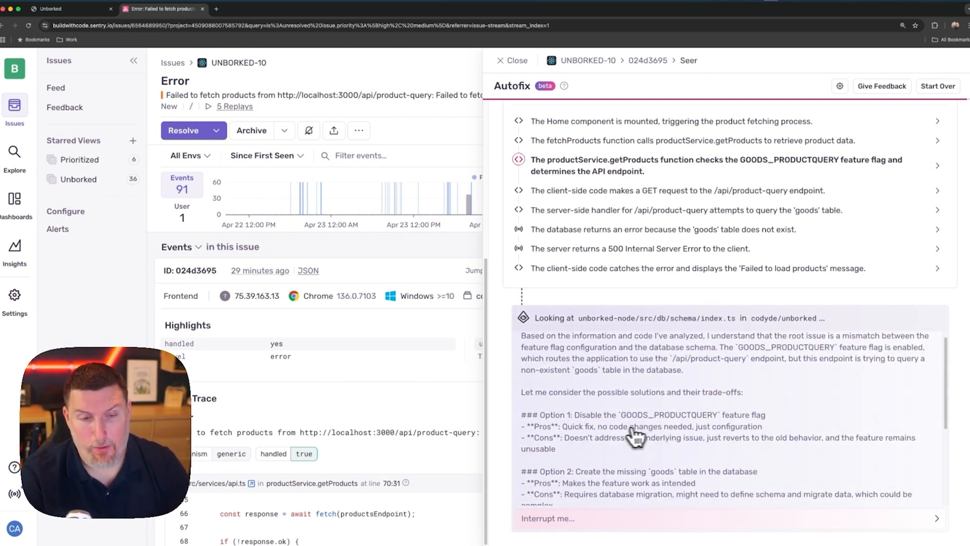
mouse_move(609, 439)
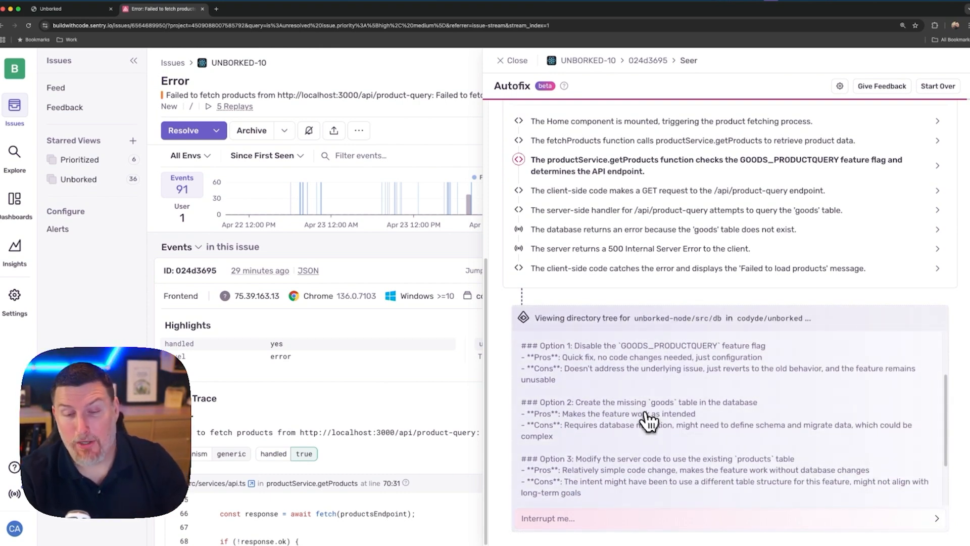
scroll(down, 3)
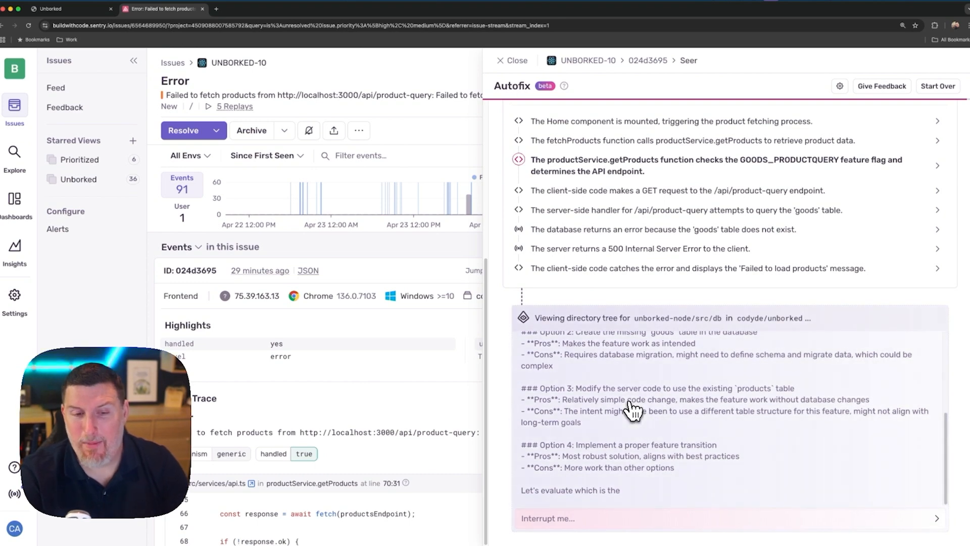
mouse_move(637, 373)
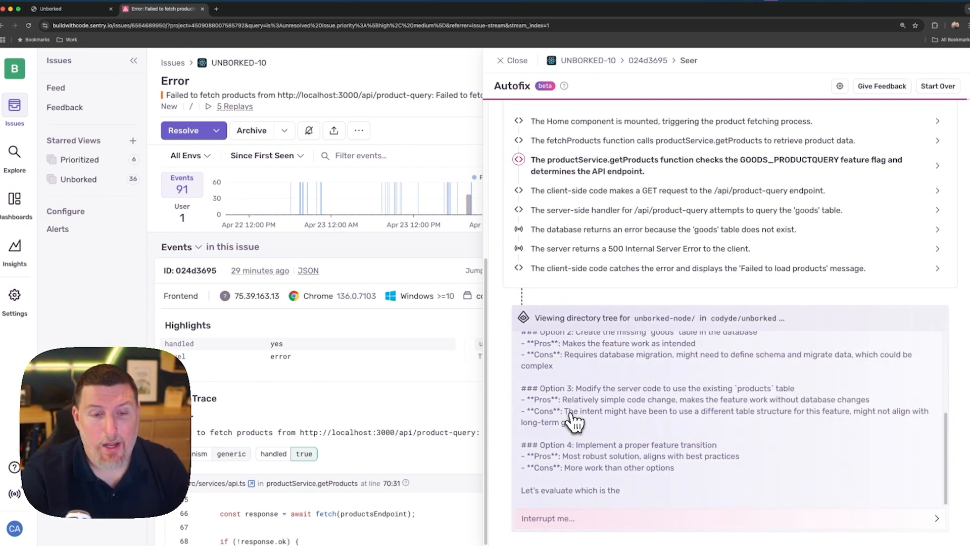
mouse_move(710, 410)
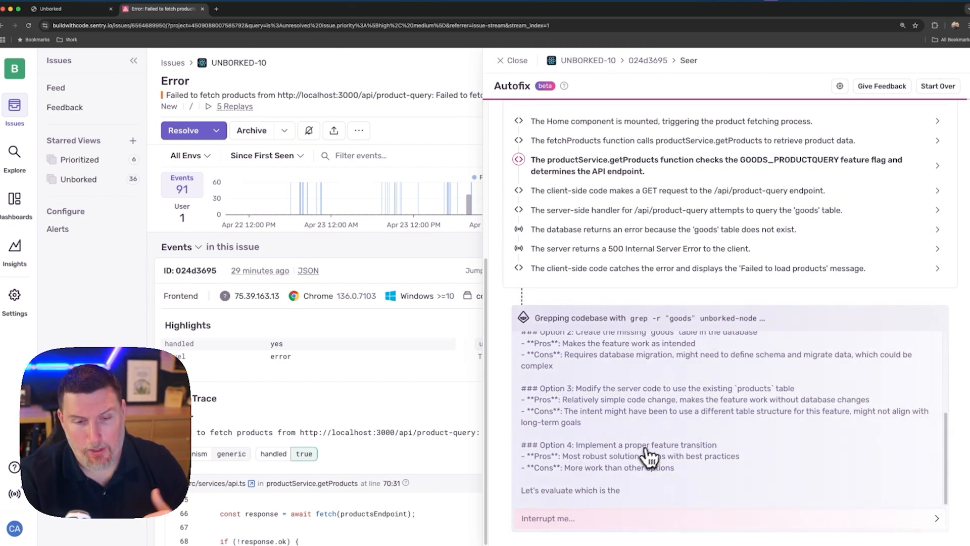
scroll(down, 3)
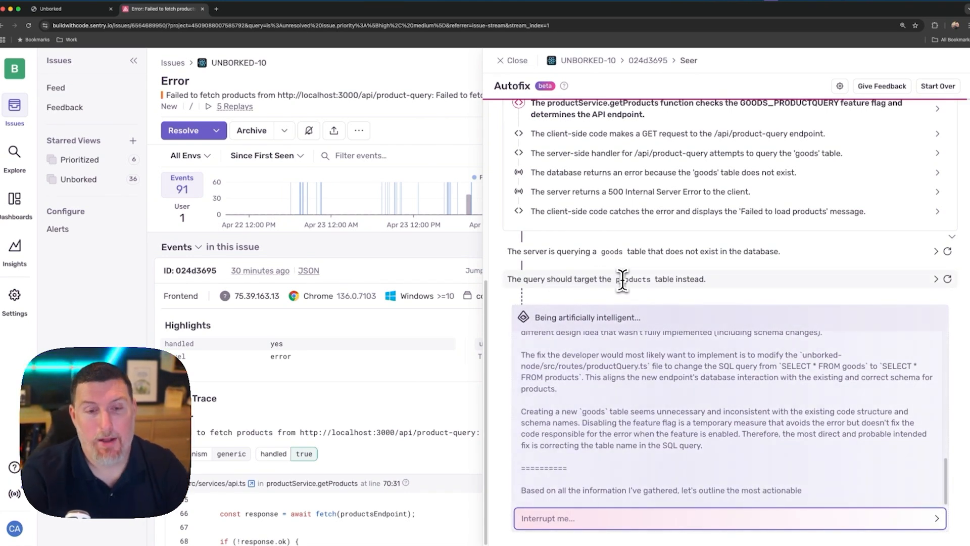
View Autofix's root cause and solution, then run Code It Up to generate the fix.
click(512, 60)
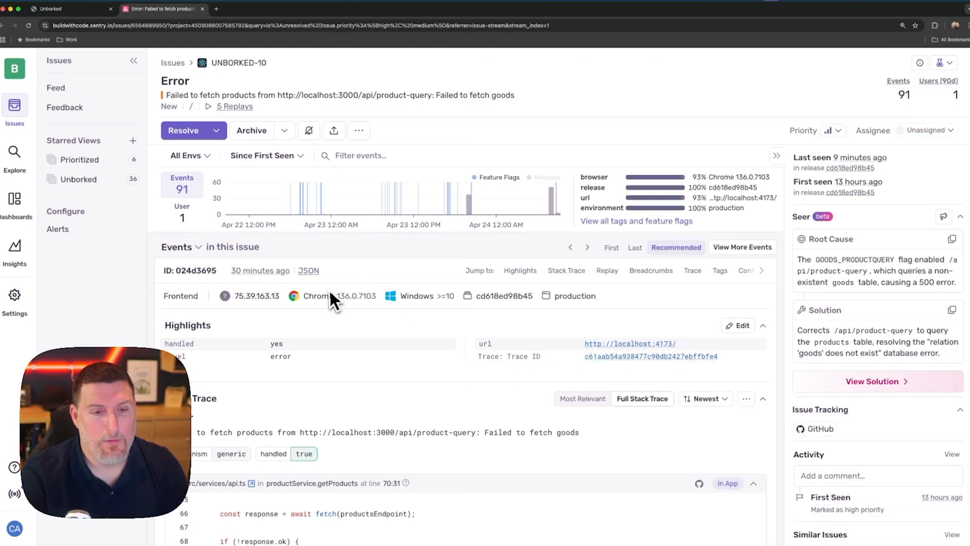
click(877, 381)
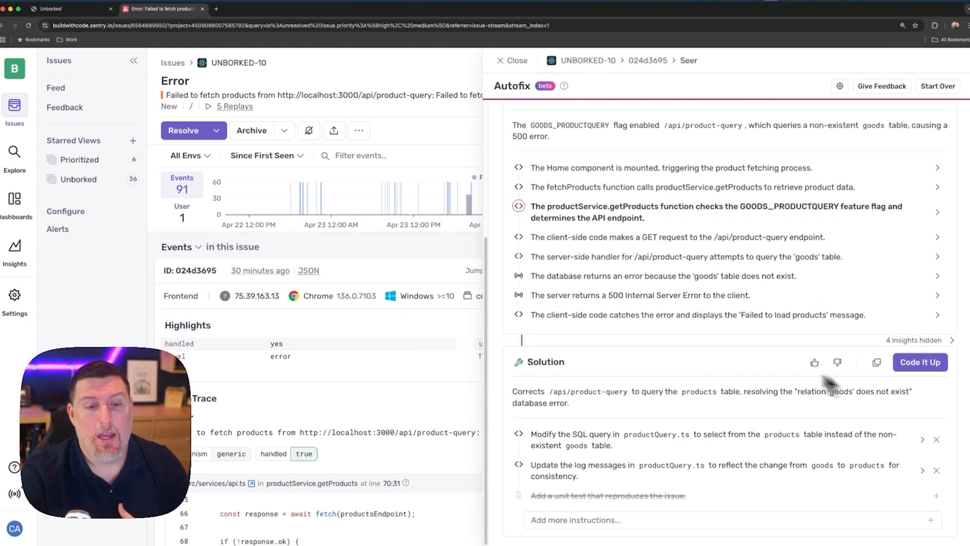
mouse_move(537, 411)
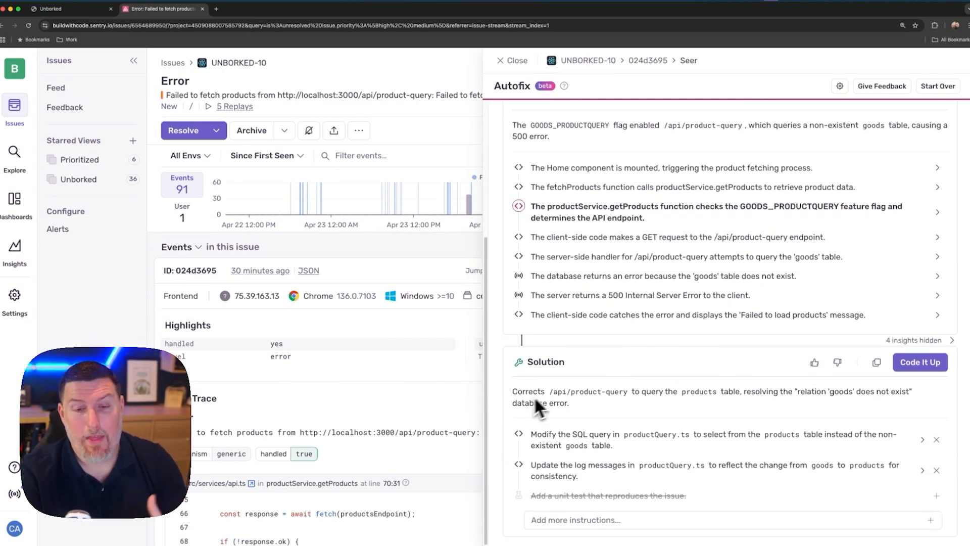
mouse_move(677, 385)
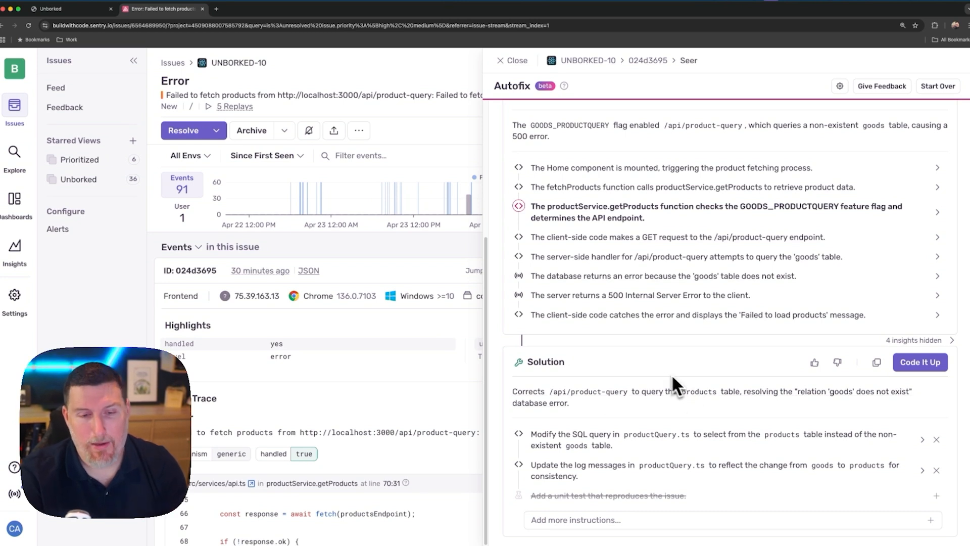
mouse_move(660, 456)
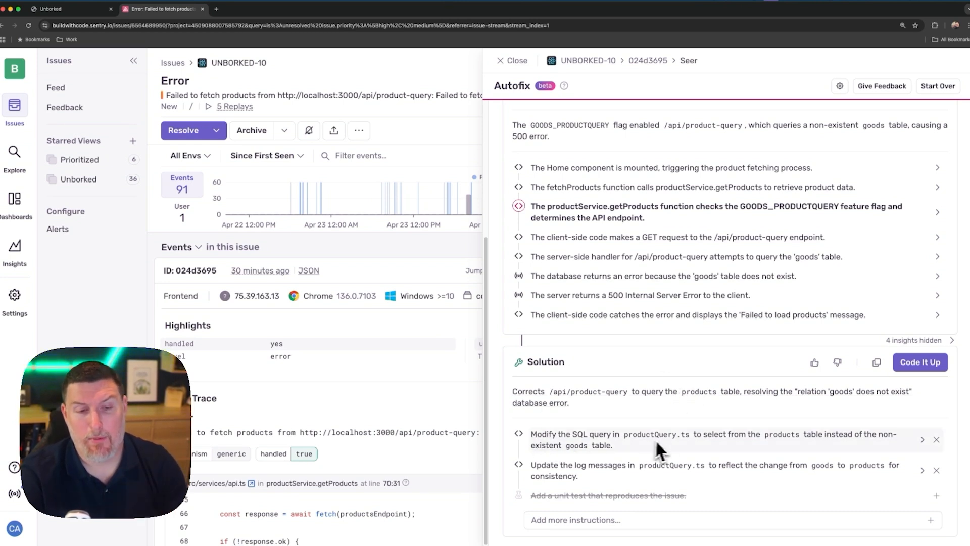
mouse_move(680, 452)
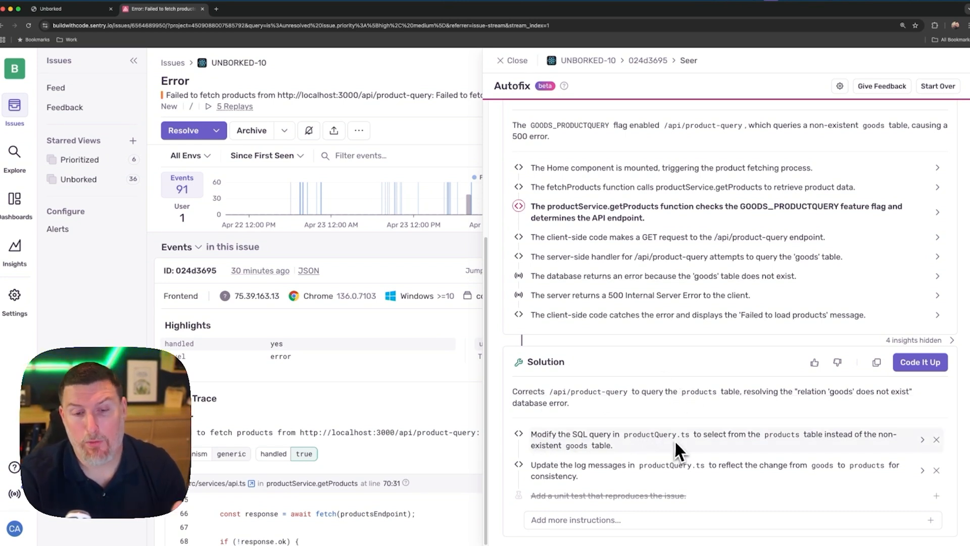
mouse_move(726, 440)
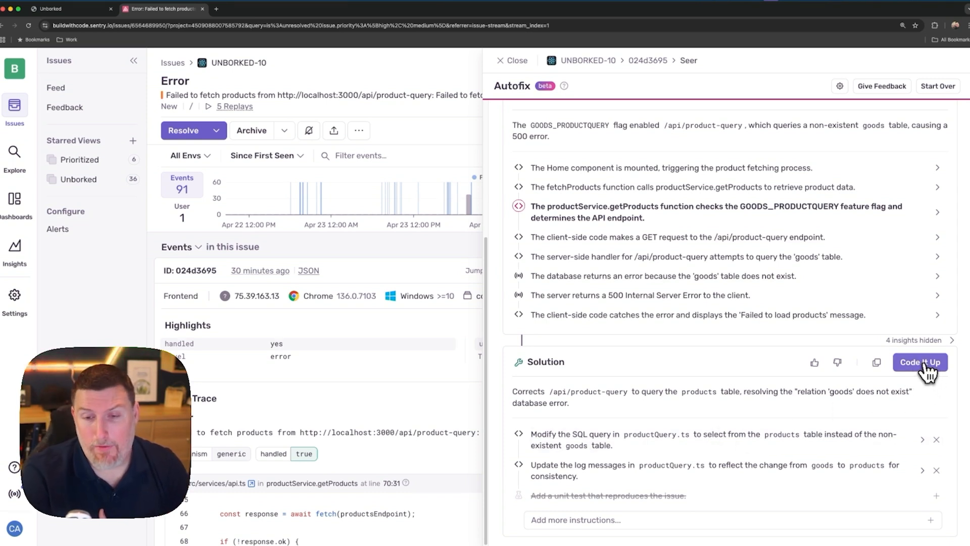
click(920, 362)
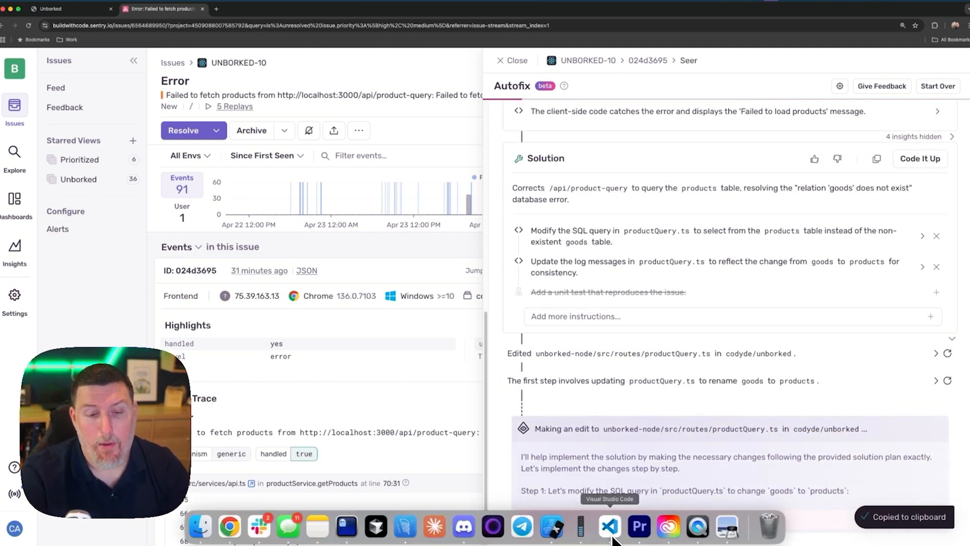
In VS Code chat, highlight the pasted SQL query change and scroll through the productQuery.ts diffs.
click(609, 527)
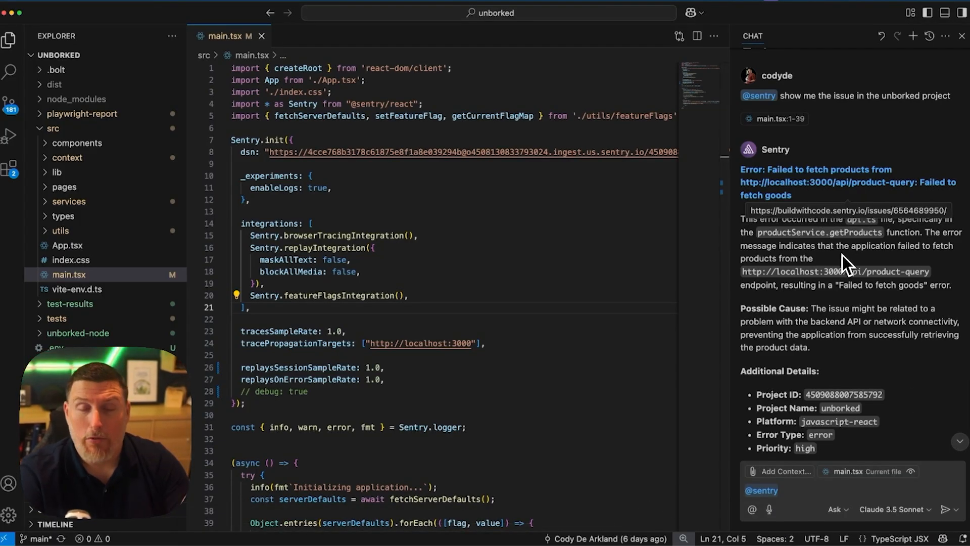
mouse_move(793, 502)
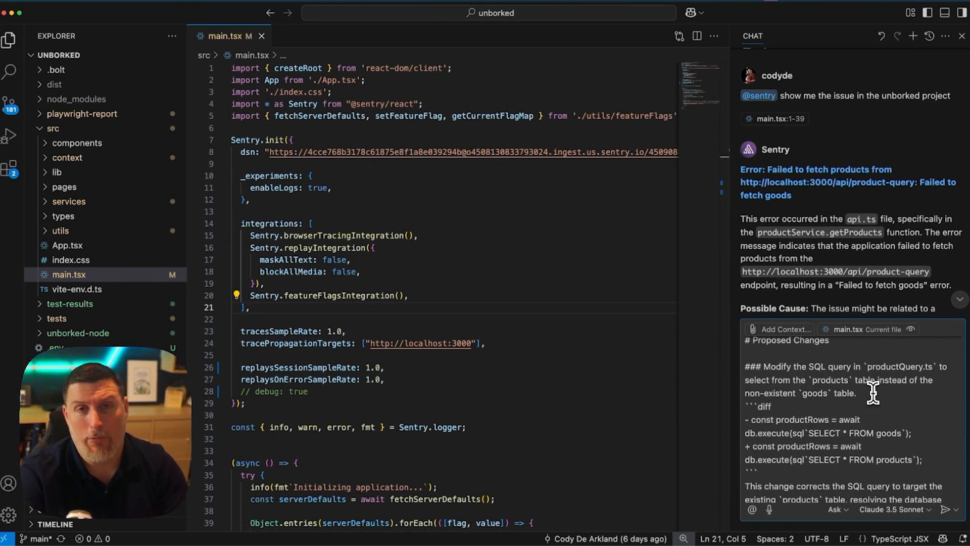
mouse_move(838, 398)
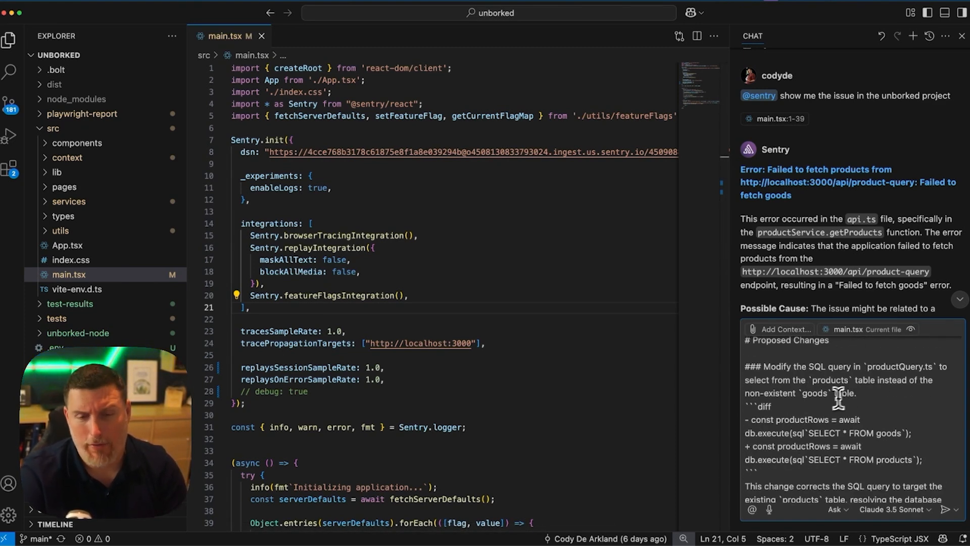
drag(744, 365, 859, 393)
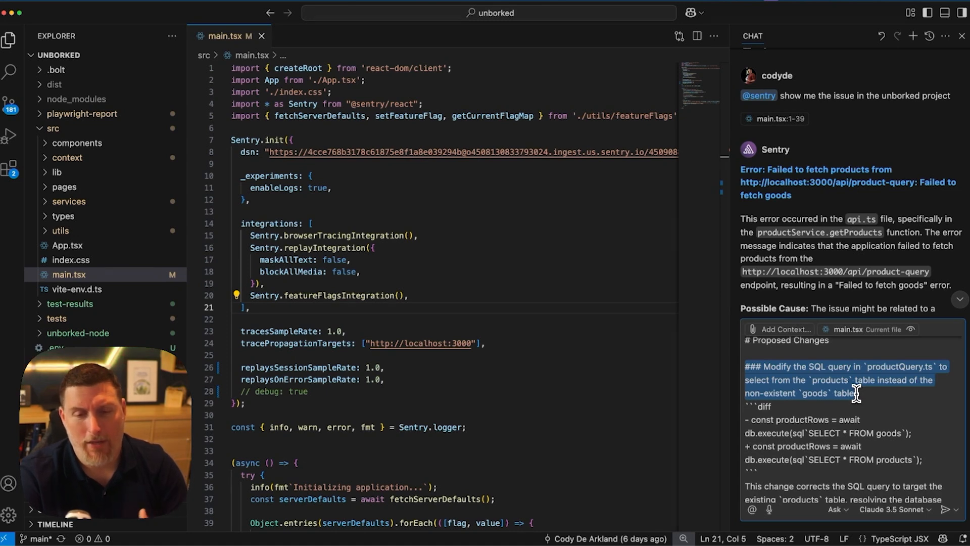
scroll(down, 3)
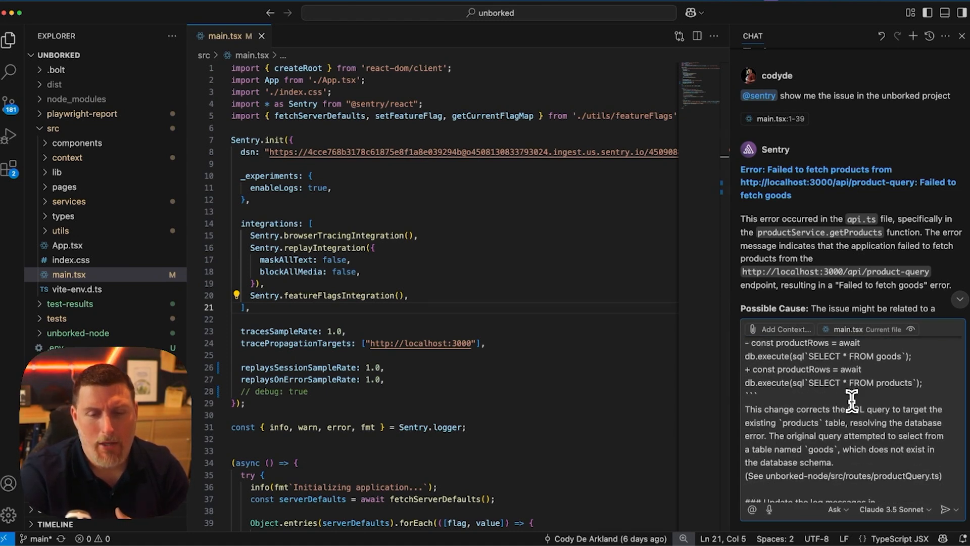
scroll(down, 3)
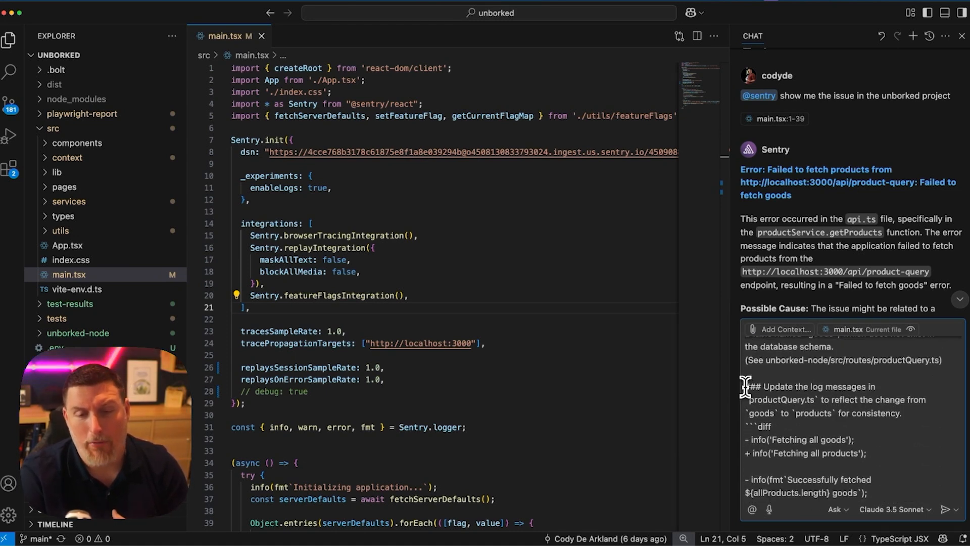
scroll(down, 3)
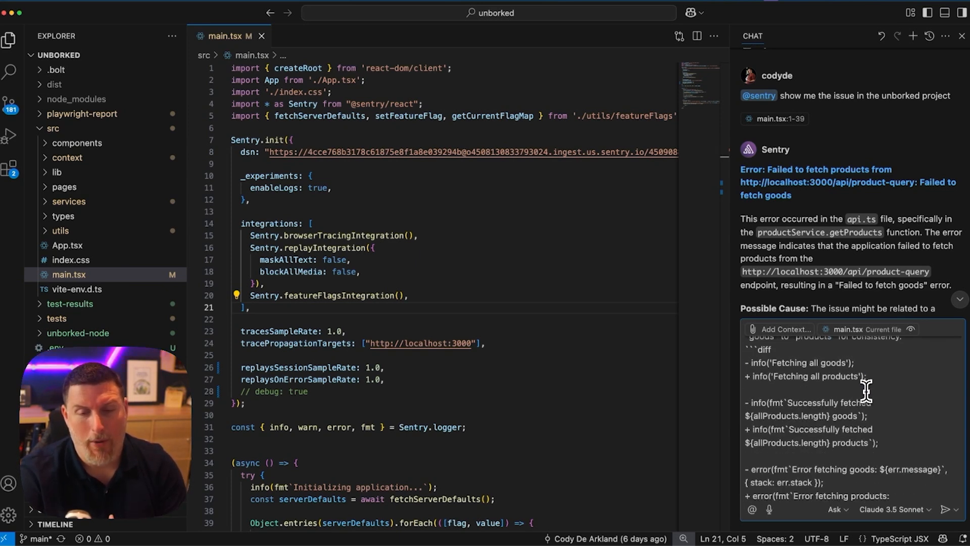
scroll(down, 3)
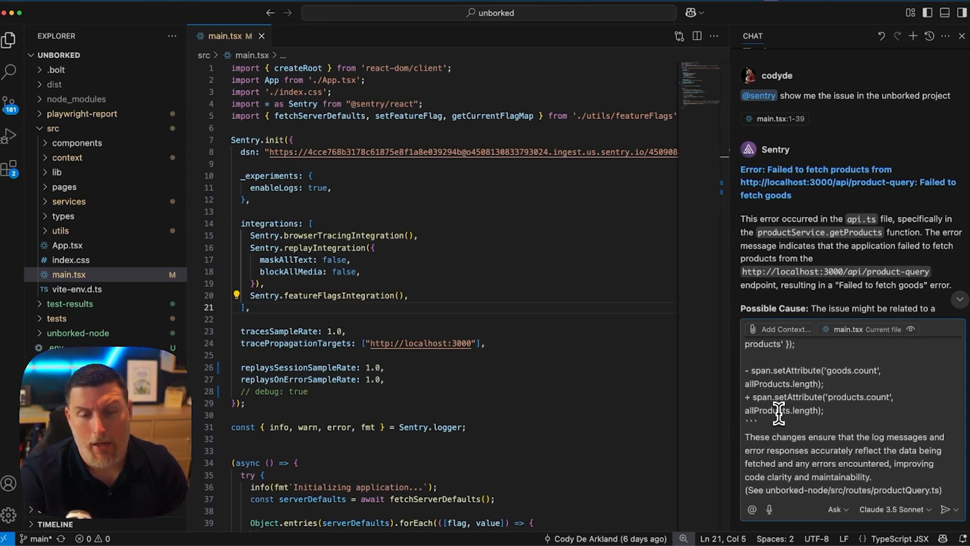
scroll(down, 3)
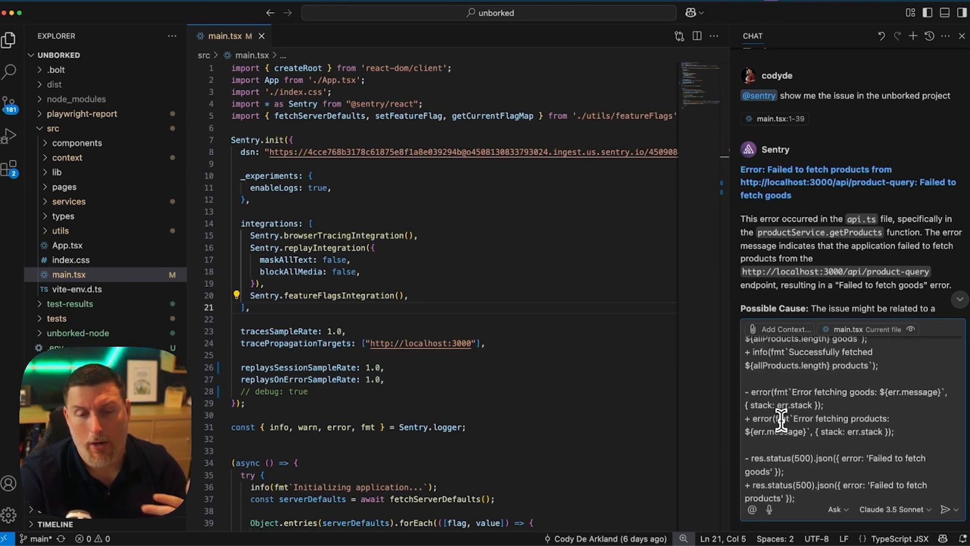
scroll(down, 3)
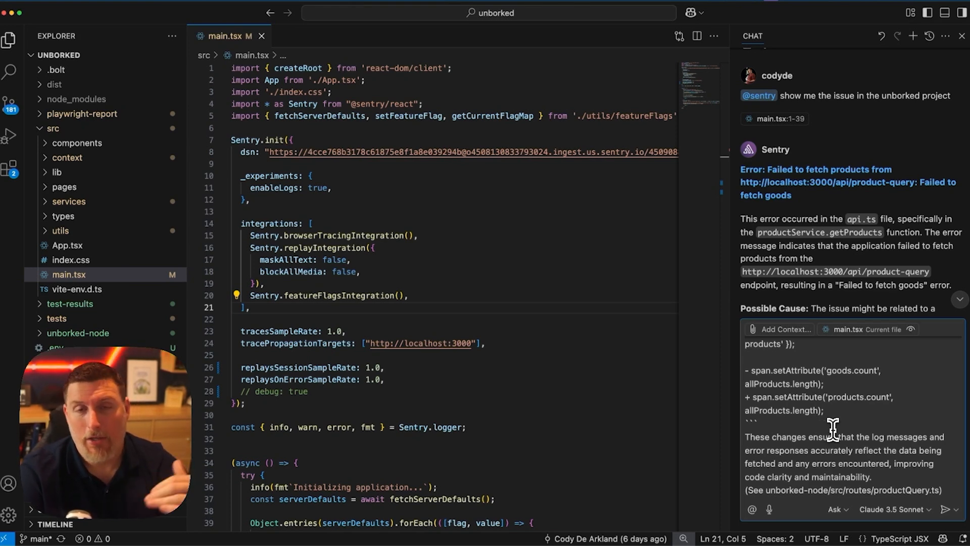
mouse_move(831, 409)
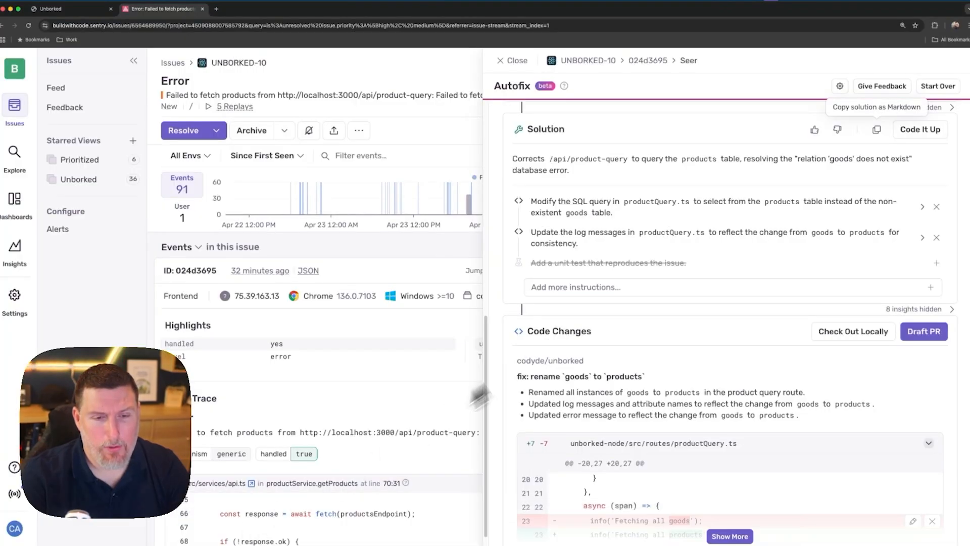
Expand the full productQuery.ts diff and create a draft PR from Autofix's goods-to-products changes.
scroll(down, 3)
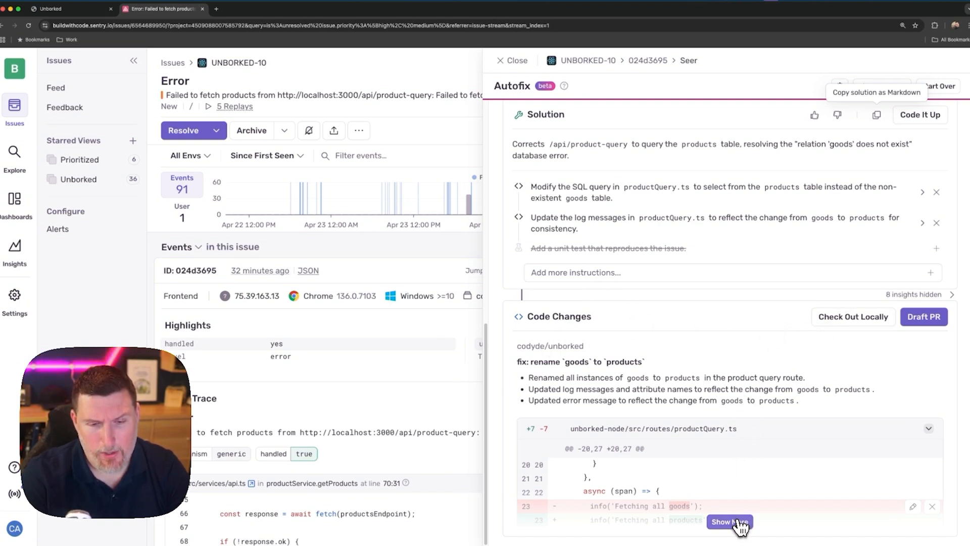
click(729, 522)
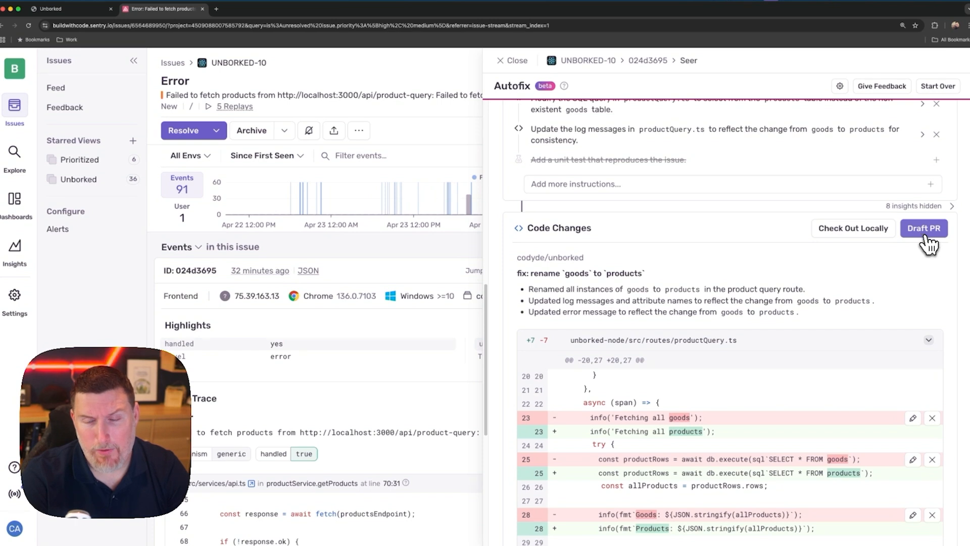
click(924, 228)
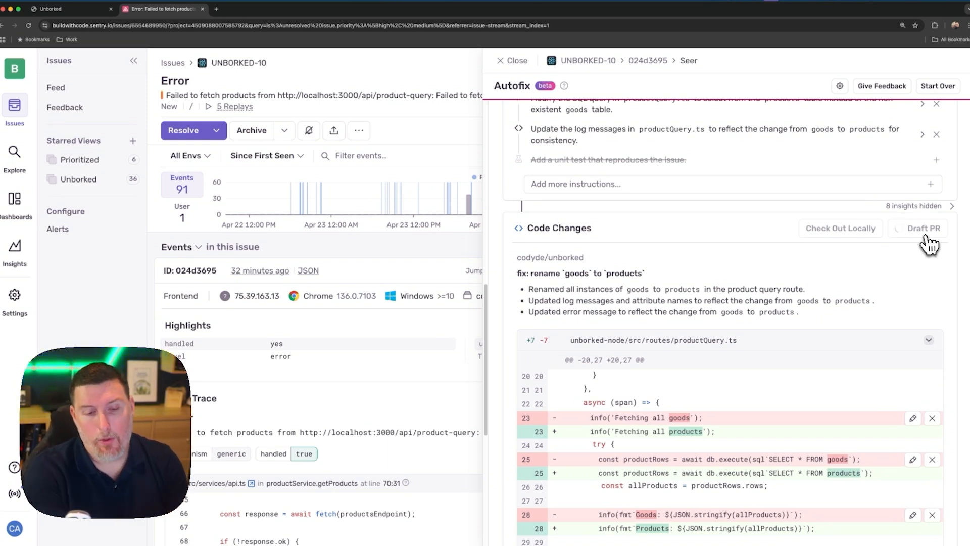
click(922, 227)
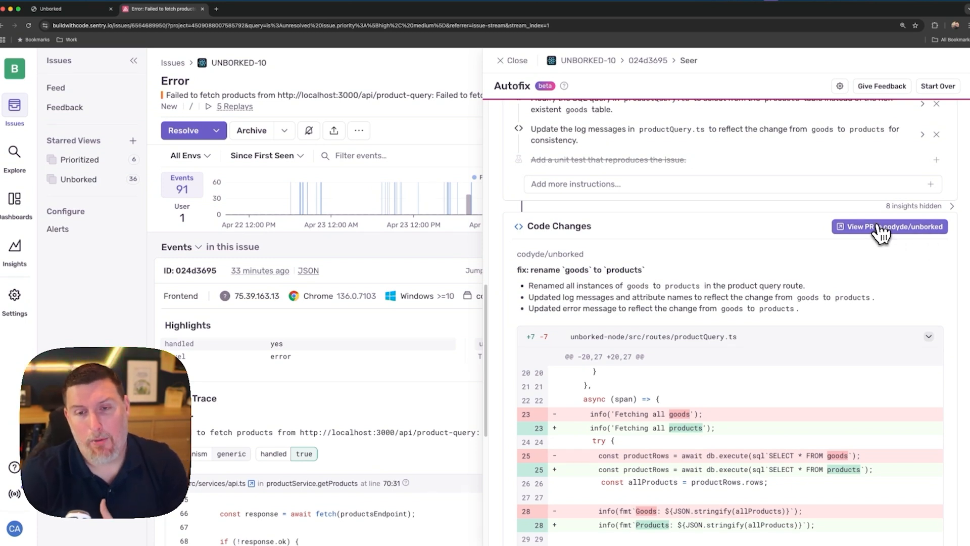
Open draft PR #4 'fix: rename goods to products' and view its productQuery.ts changes.
click(889, 226)
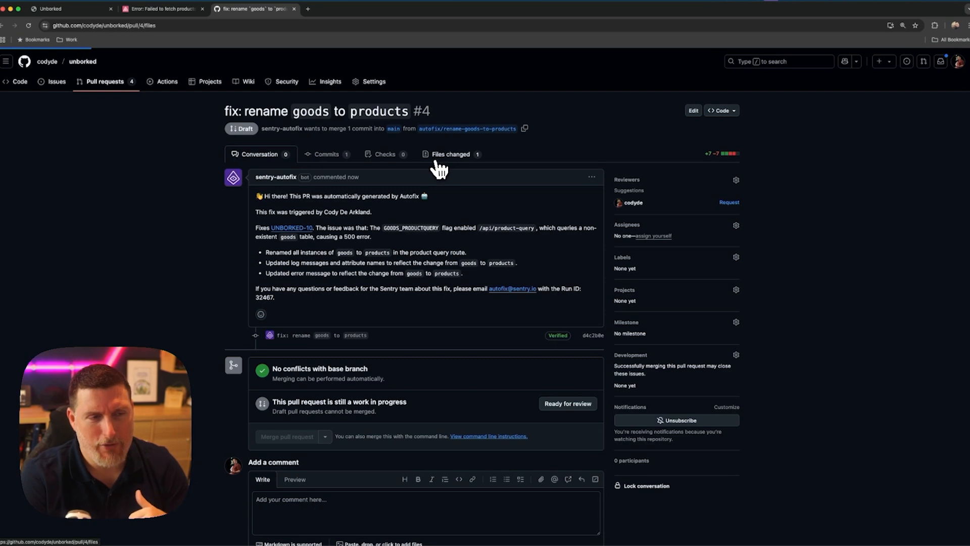
click(450, 154)
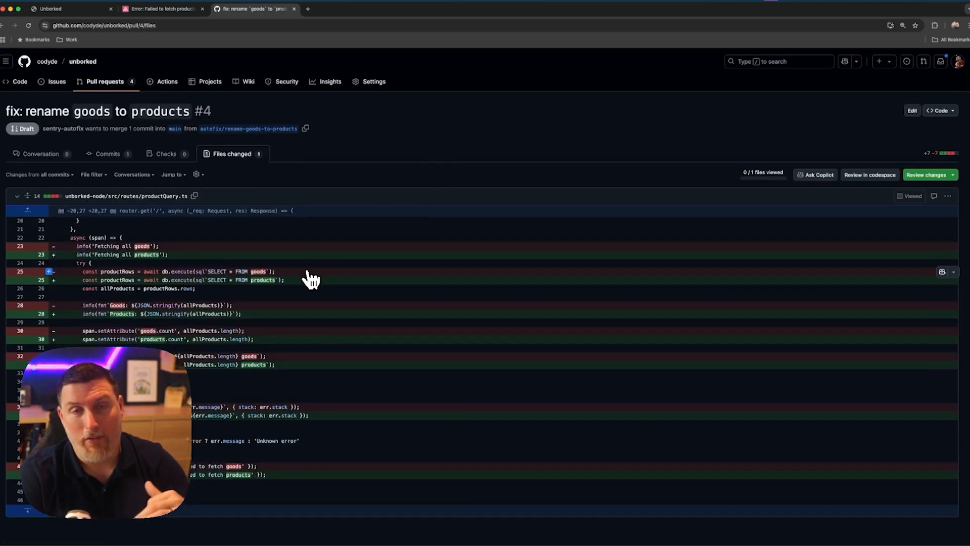